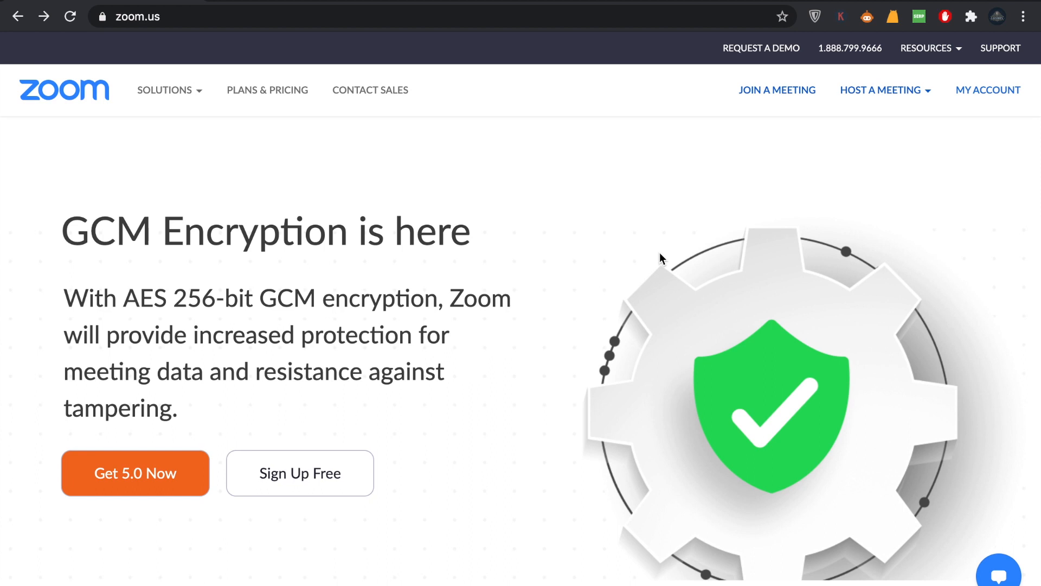
pyautogui.moveTo(603, 219)
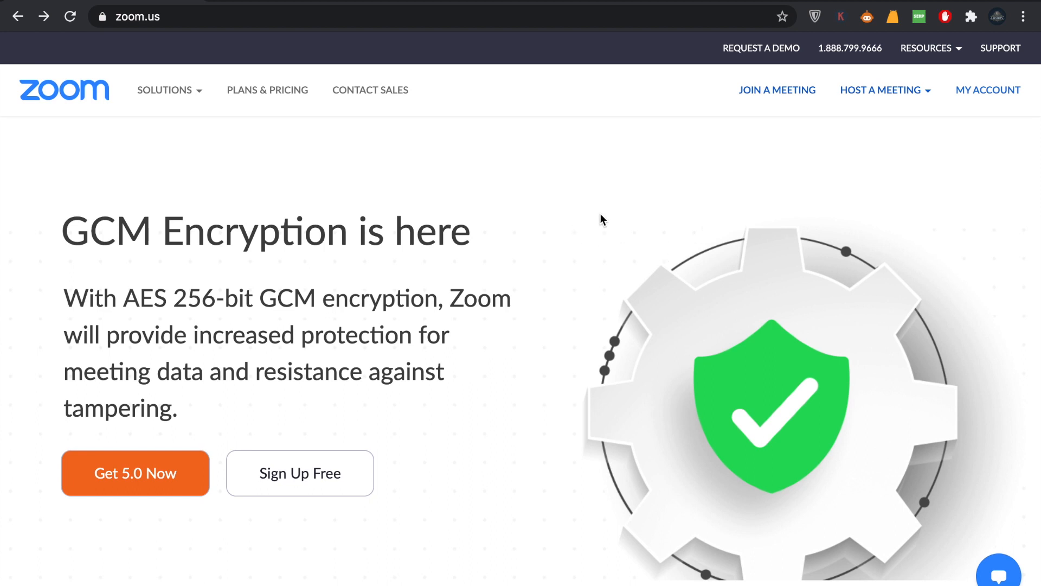
pyautogui.moveTo(953, 103)
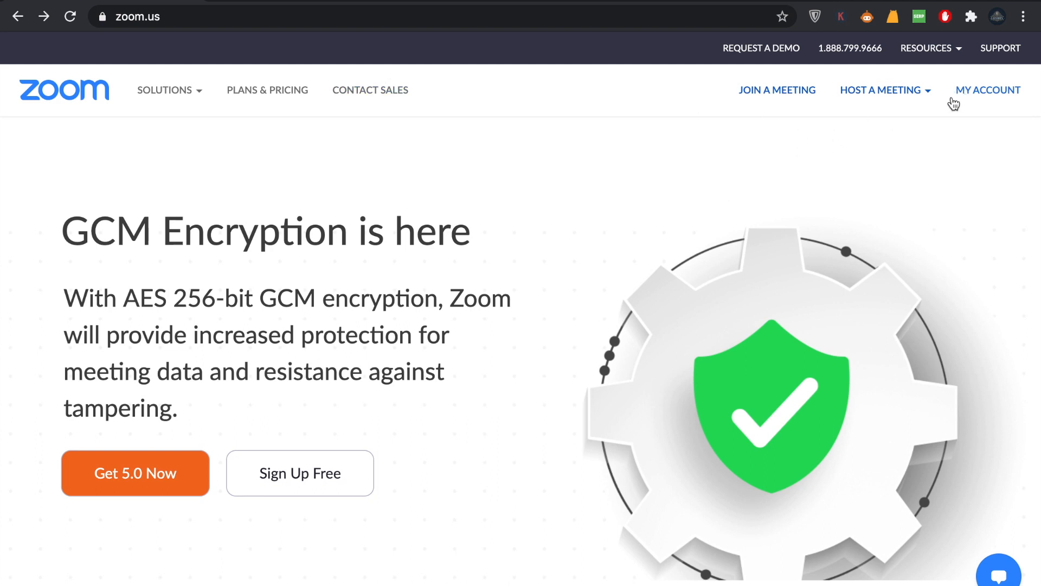
pyautogui.moveTo(989, 96)
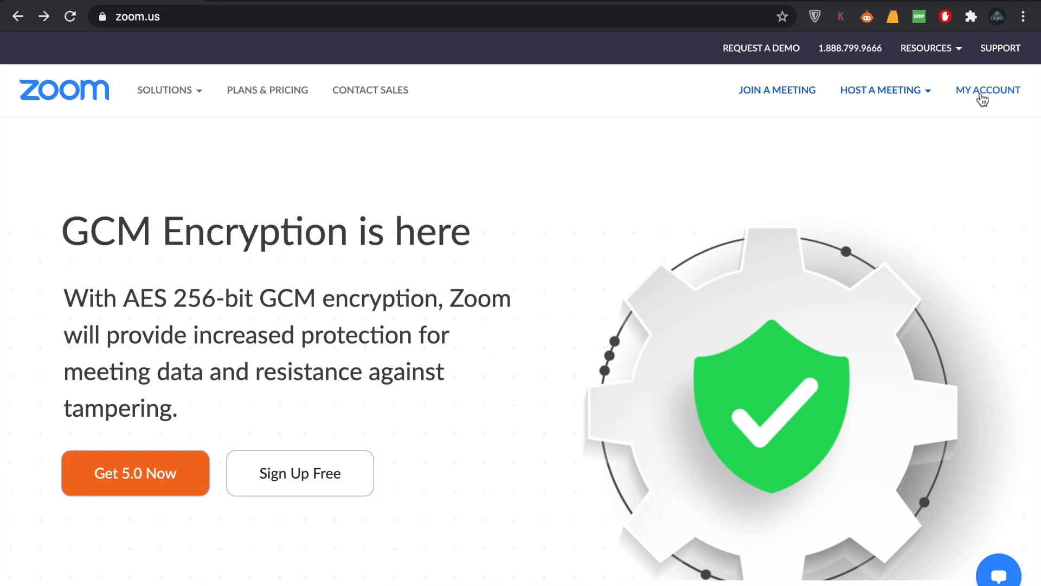
pyautogui.moveTo(999, 92)
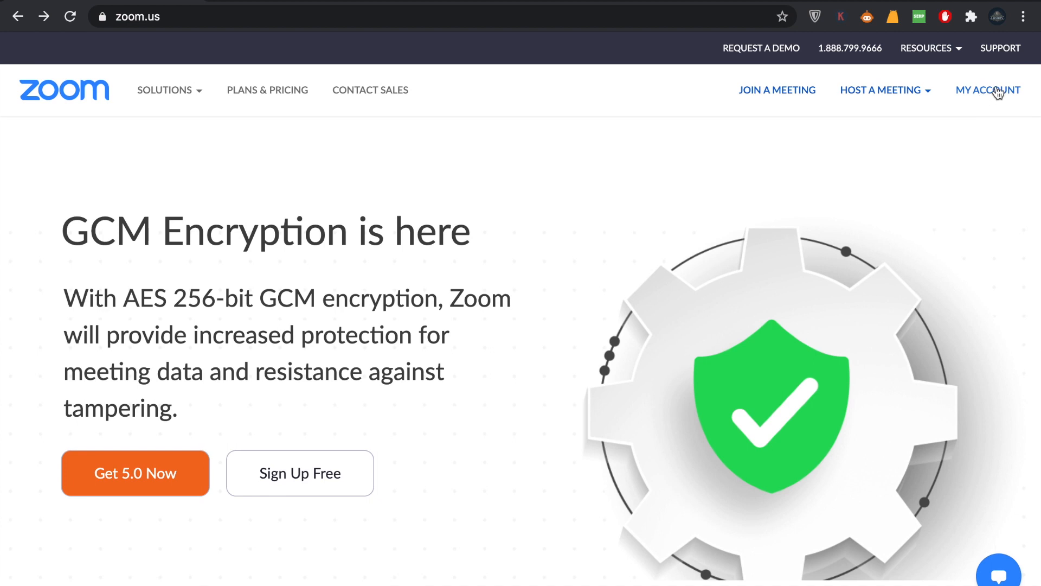
# Go to the signed-in user's Profile page via MY ACCOUNT
pyautogui.click(987, 90)
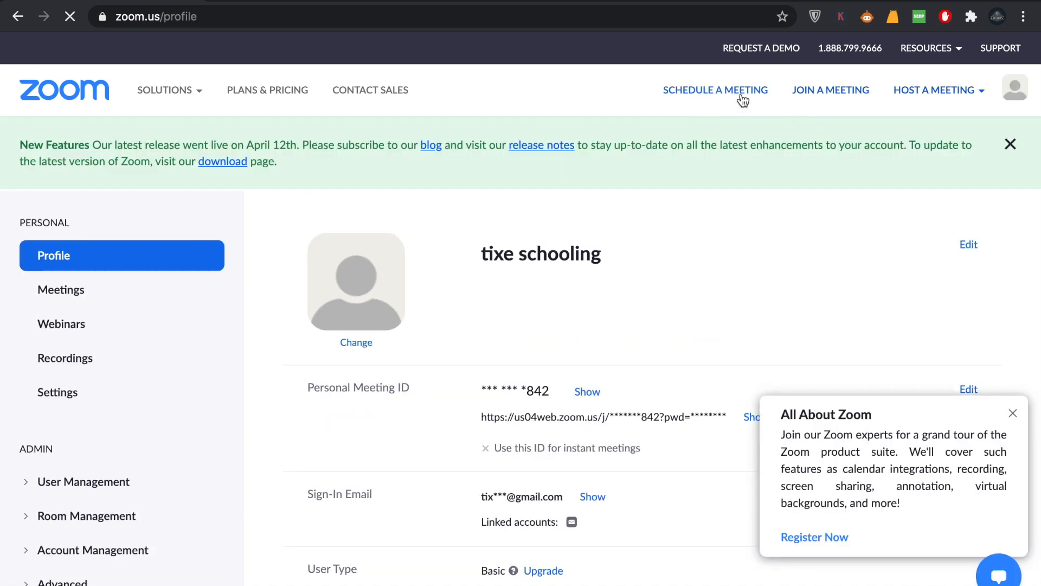
# Start a new meeting with the Schedule a Meeting form, dated 06/02/2020
pyautogui.click(715, 90)
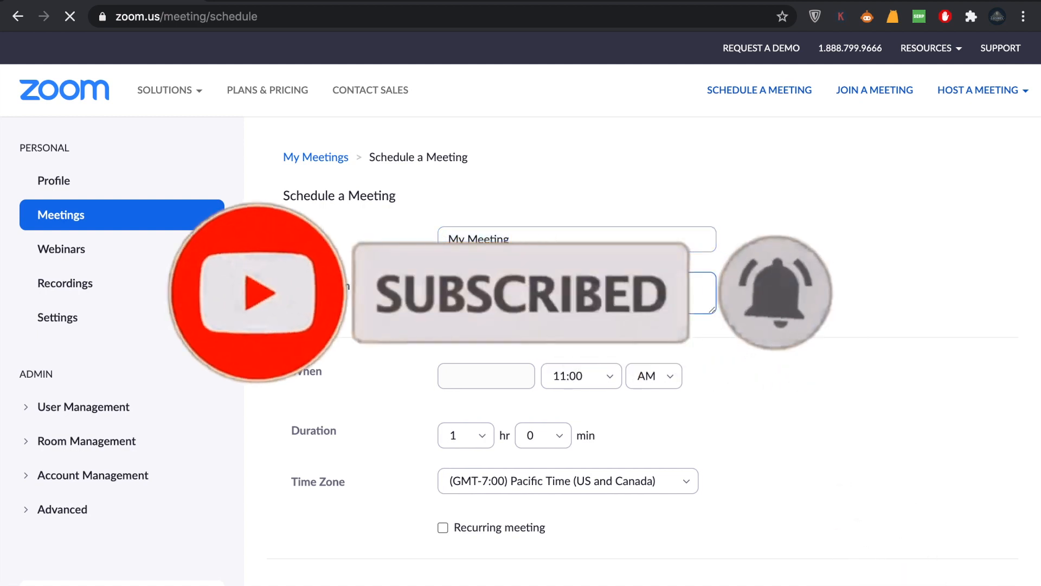
pyautogui.scroll(-3)
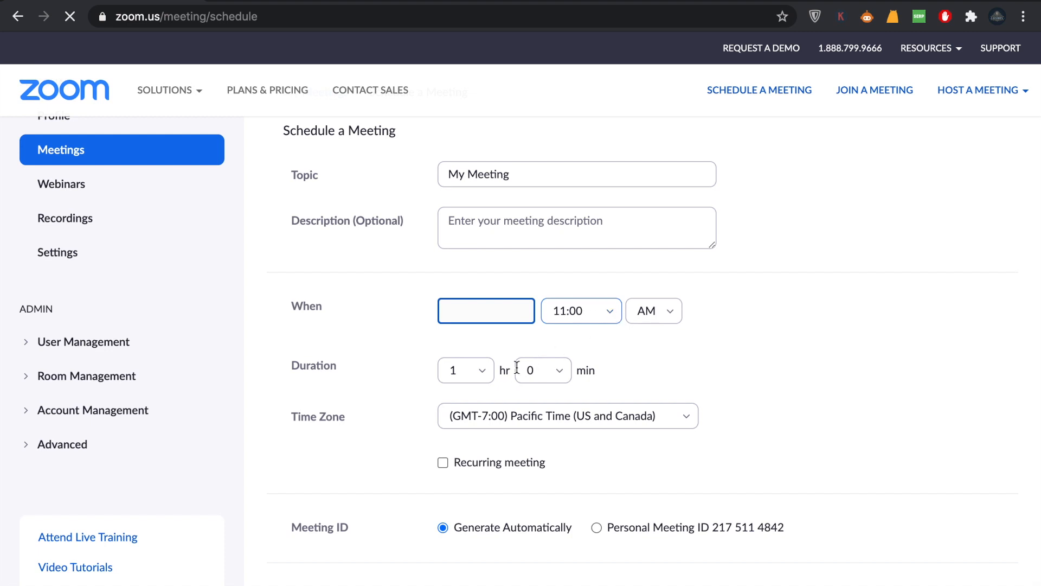
pyautogui.scroll(-3)
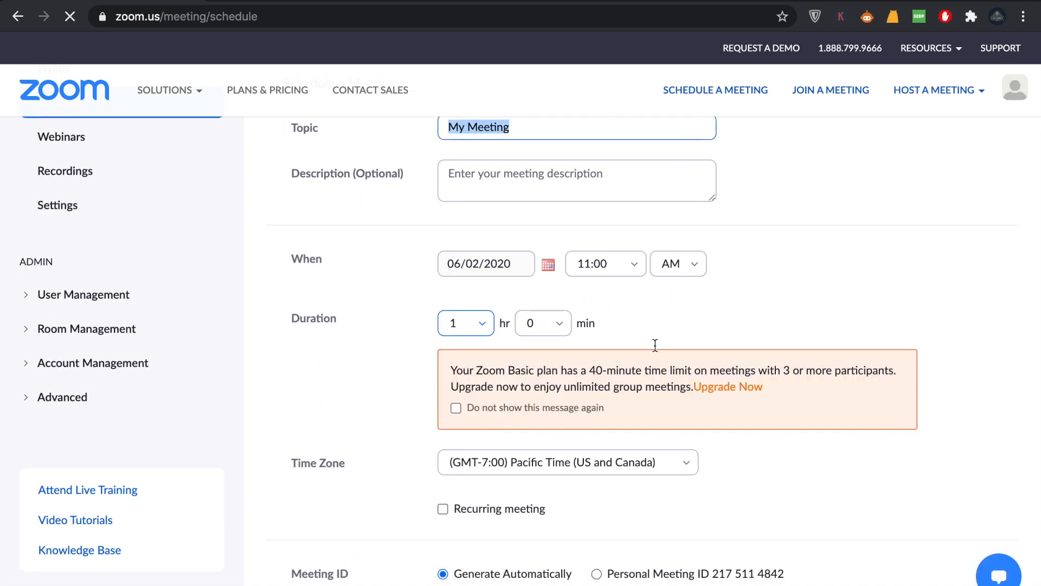
# Set the meeting duration to 0 hr 45 min
pyautogui.click(465, 323)
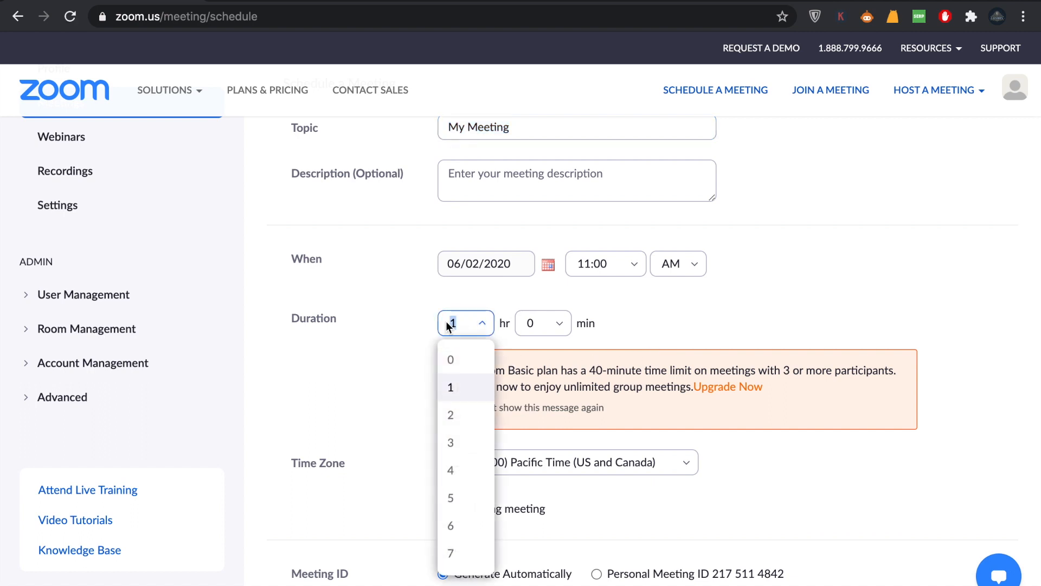
pyautogui.moveTo(454, 359)
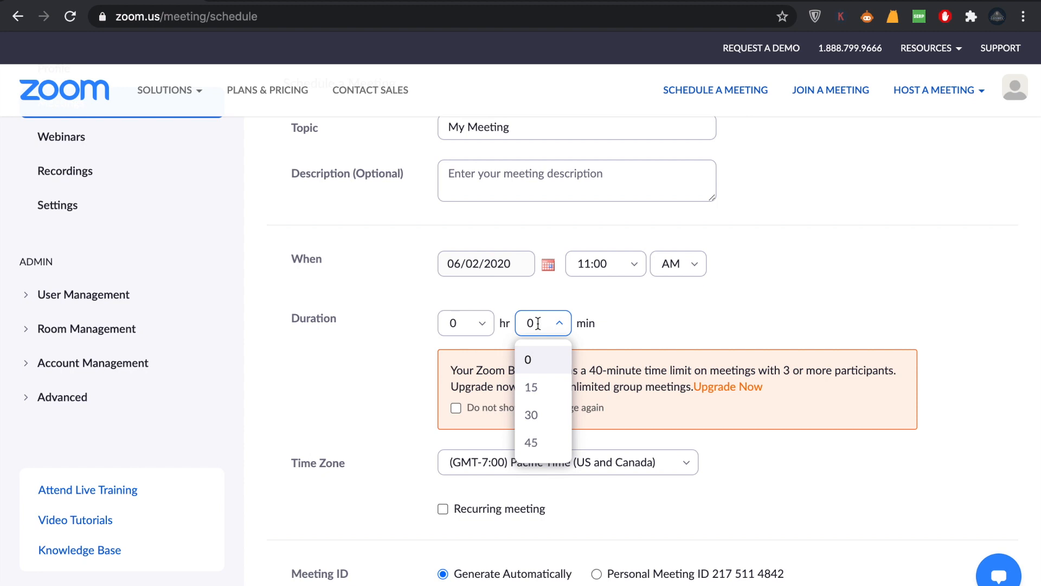
pyautogui.click(527, 359)
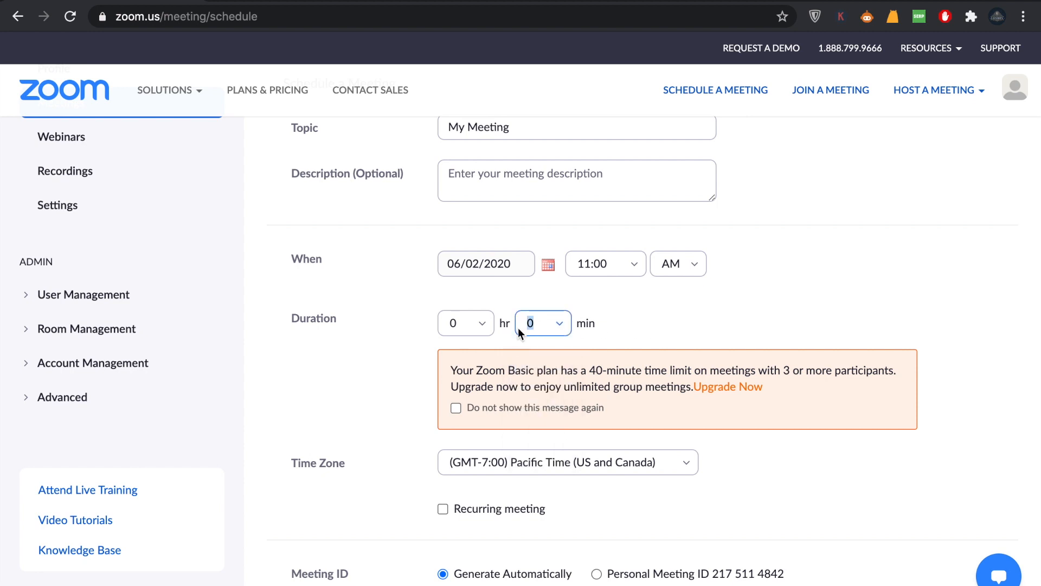
pyautogui.click(543, 323)
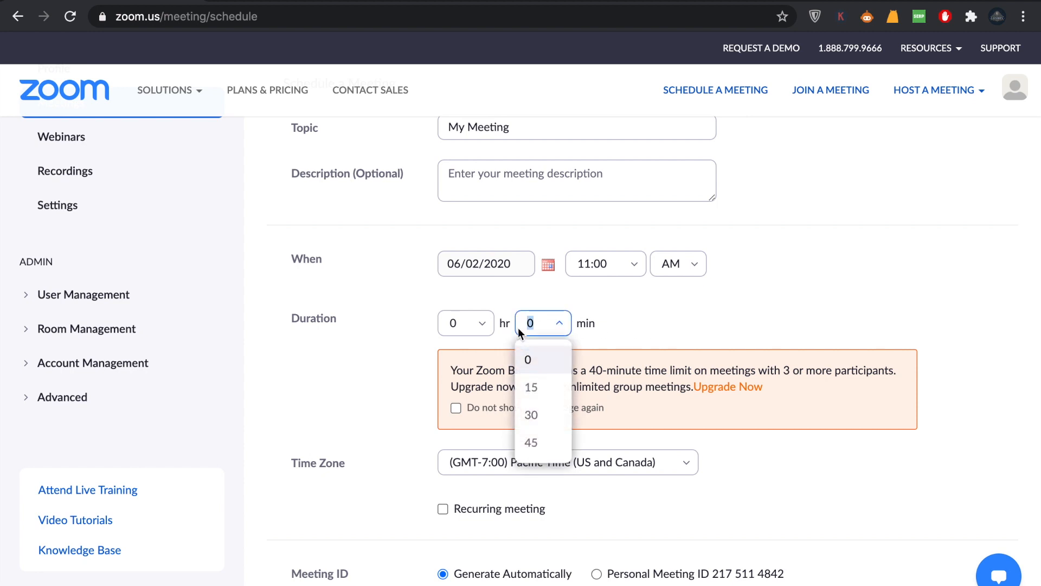
pyautogui.click(531, 442)
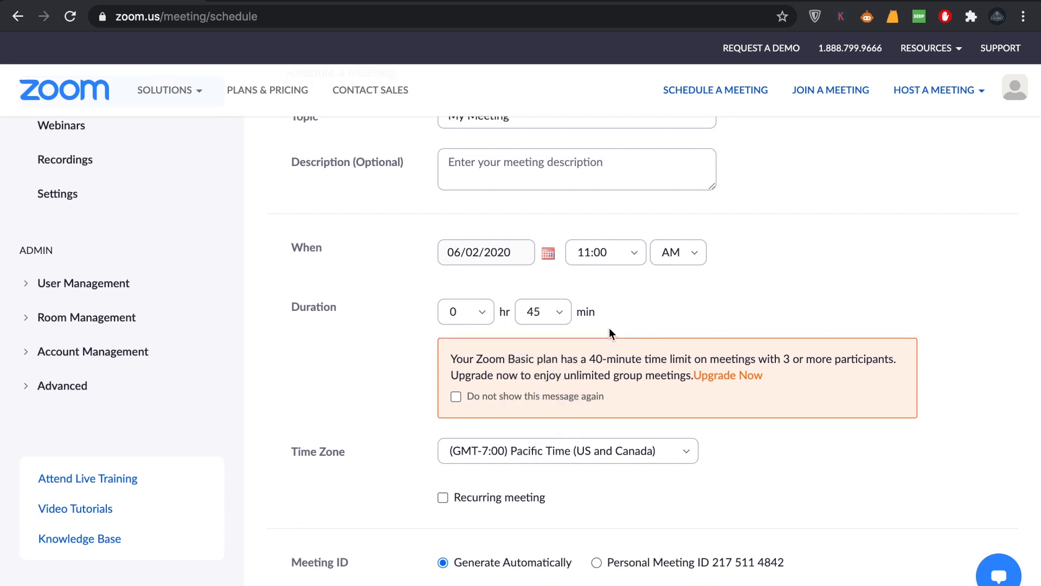
pyautogui.scroll(-3)
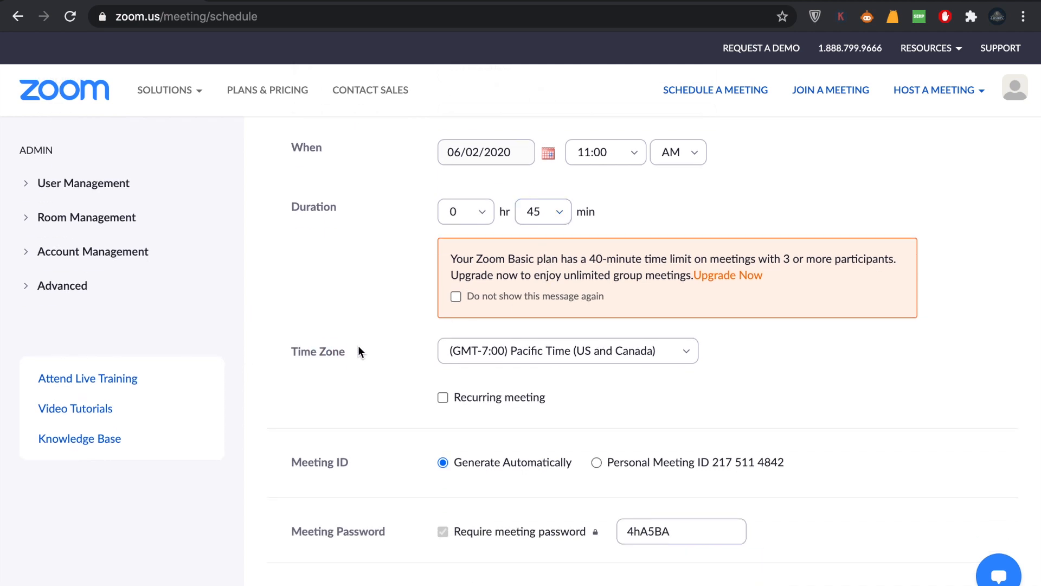
pyautogui.scroll(-3)
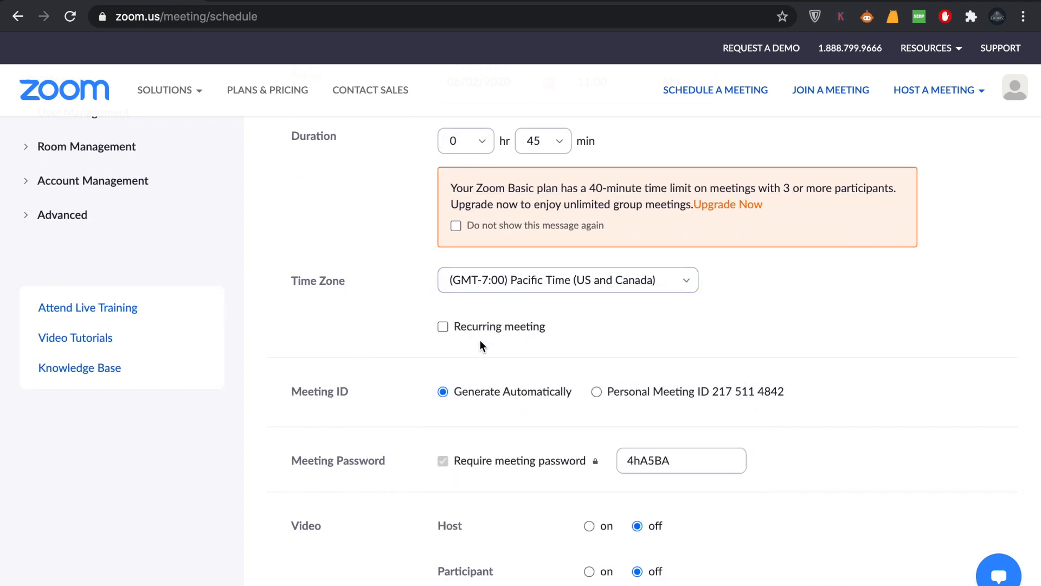
pyautogui.moveTo(476, 336)
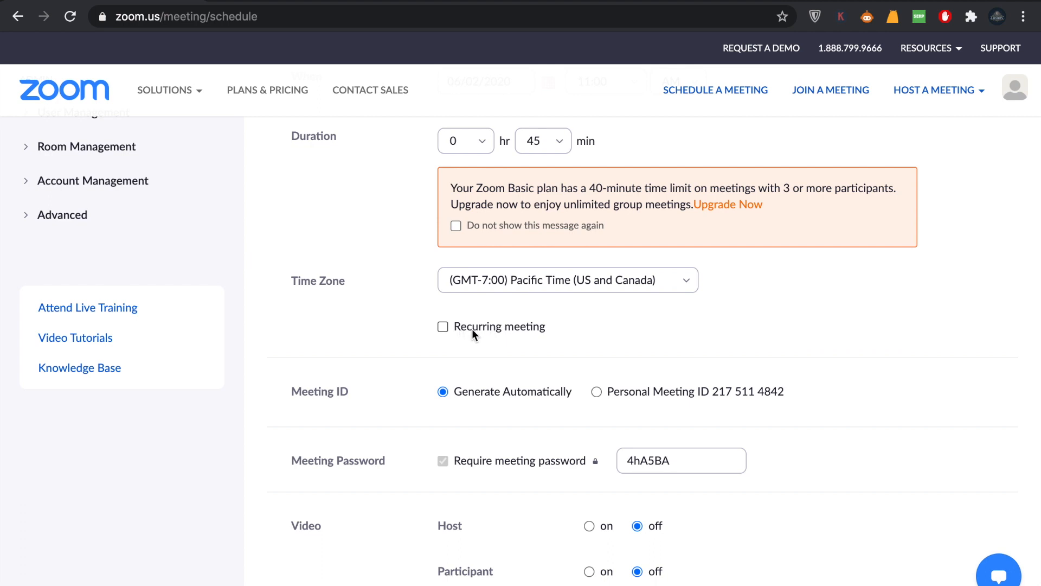
pyautogui.moveTo(454, 335)
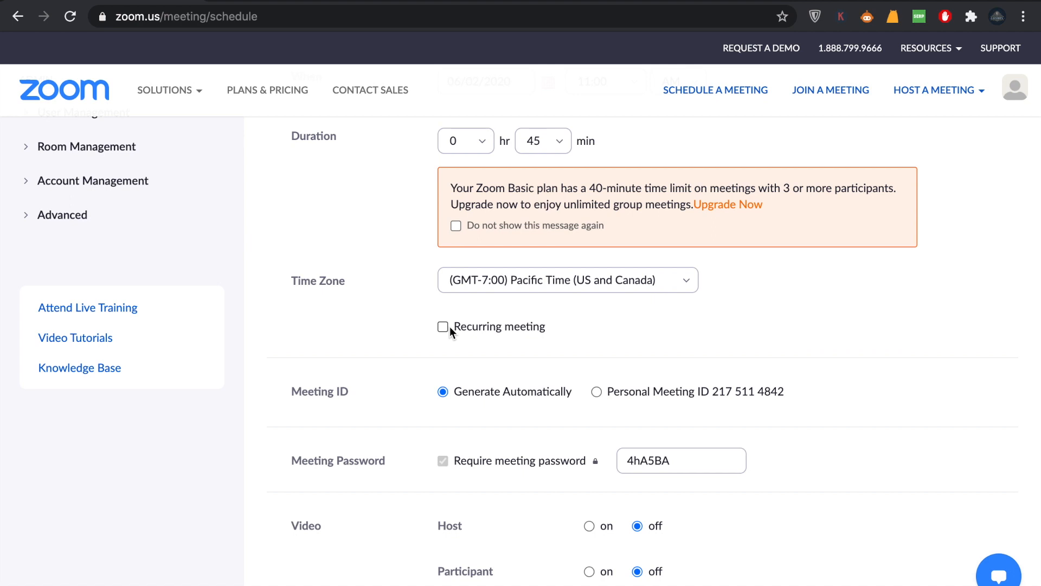
pyautogui.click(442, 327)
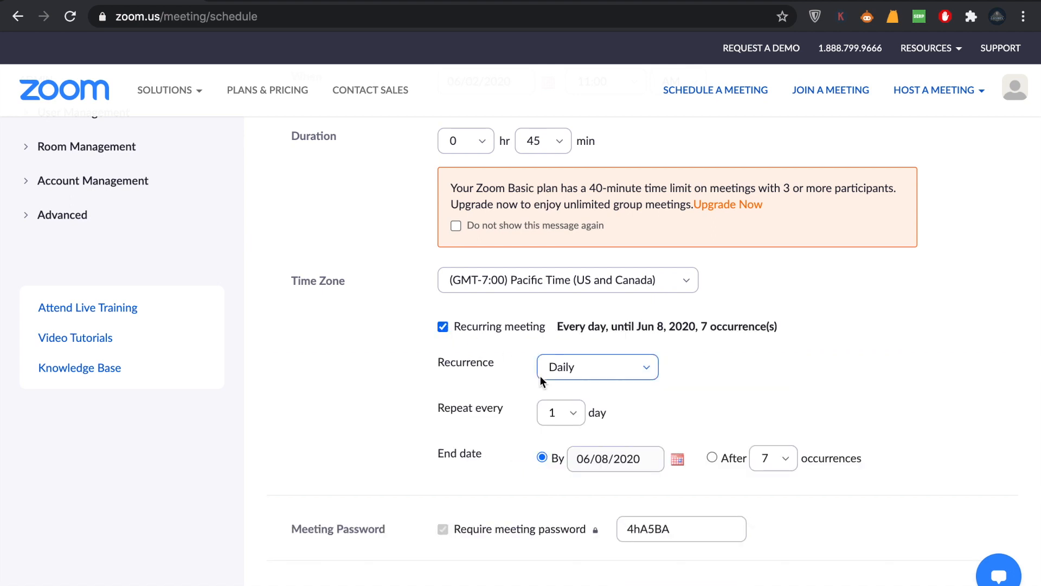
pyautogui.click(560, 412)
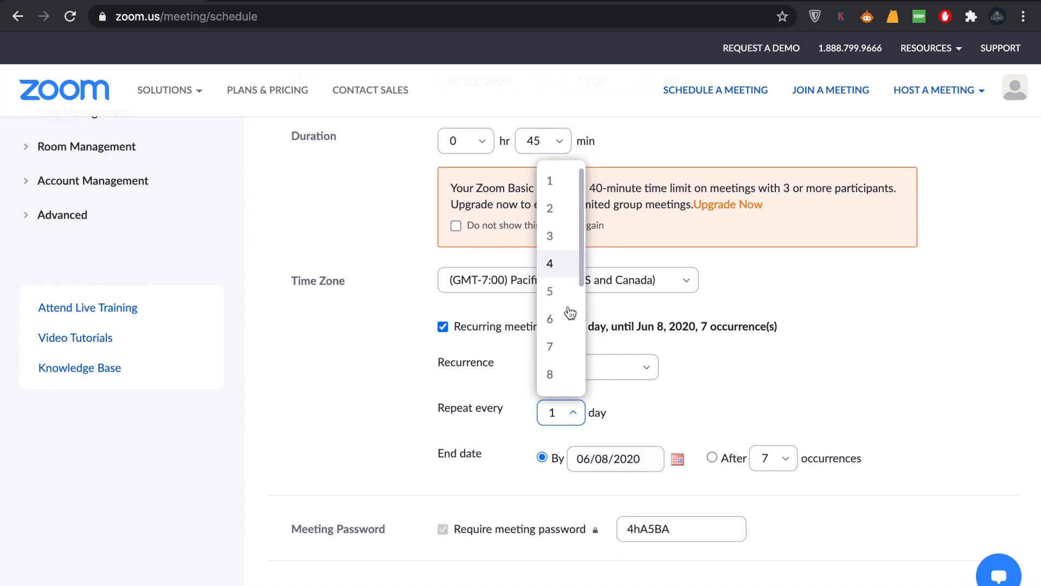
pyautogui.moveTo(558, 270)
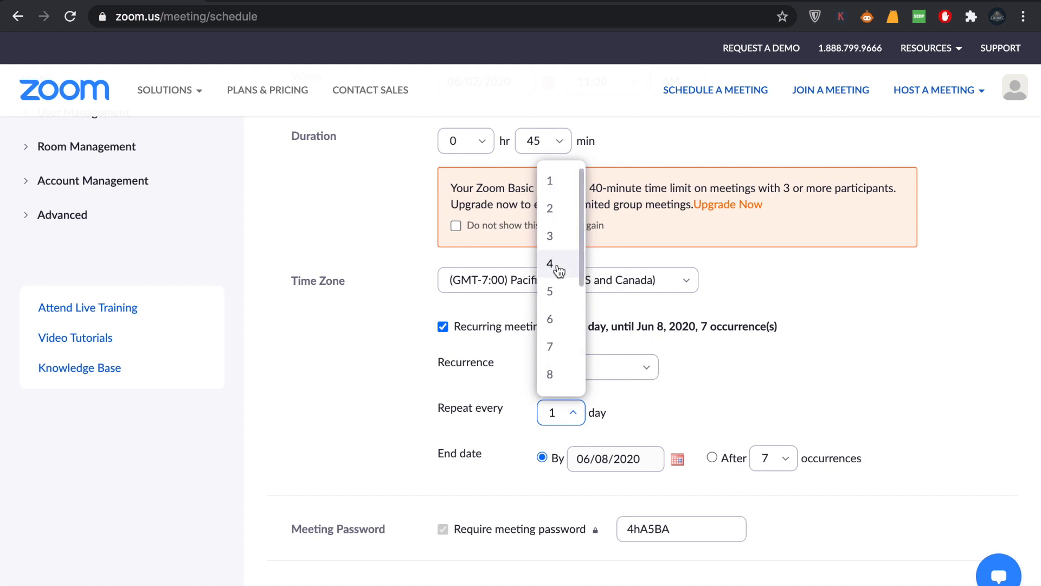
pyautogui.moveTo(556, 313)
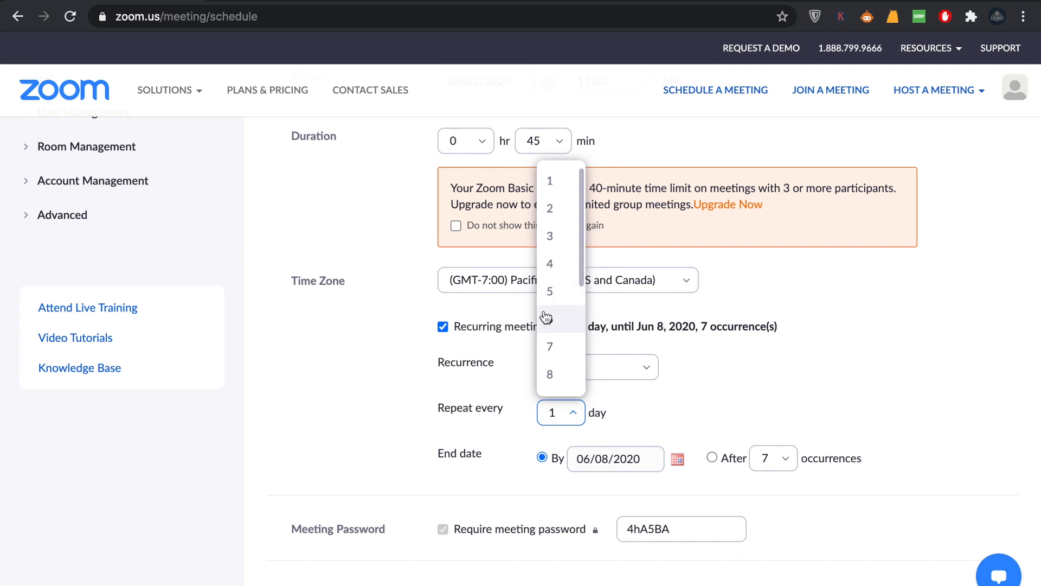
pyautogui.moveTo(550, 309)
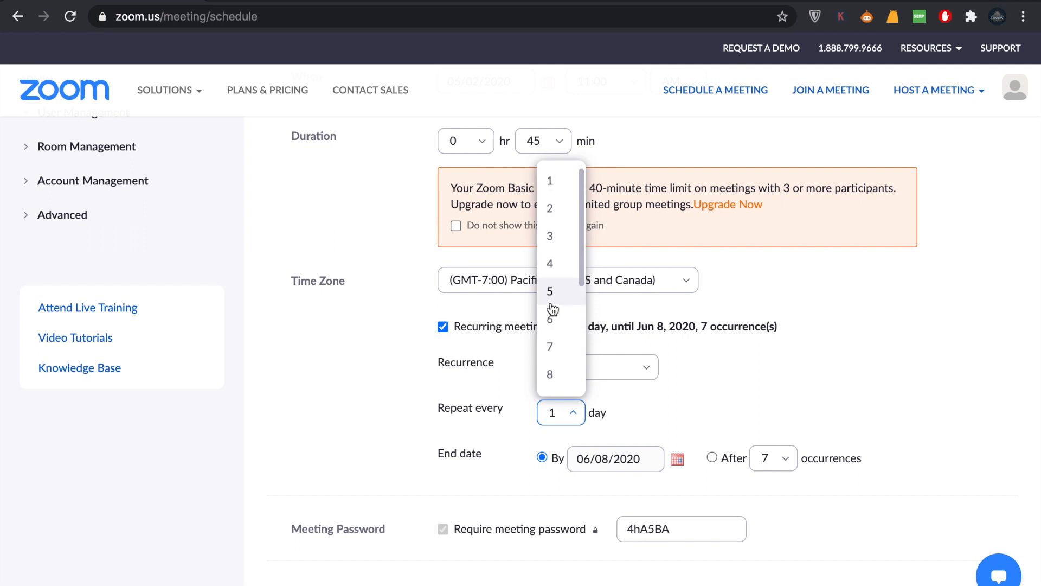
pyautogui.click(443, 327)
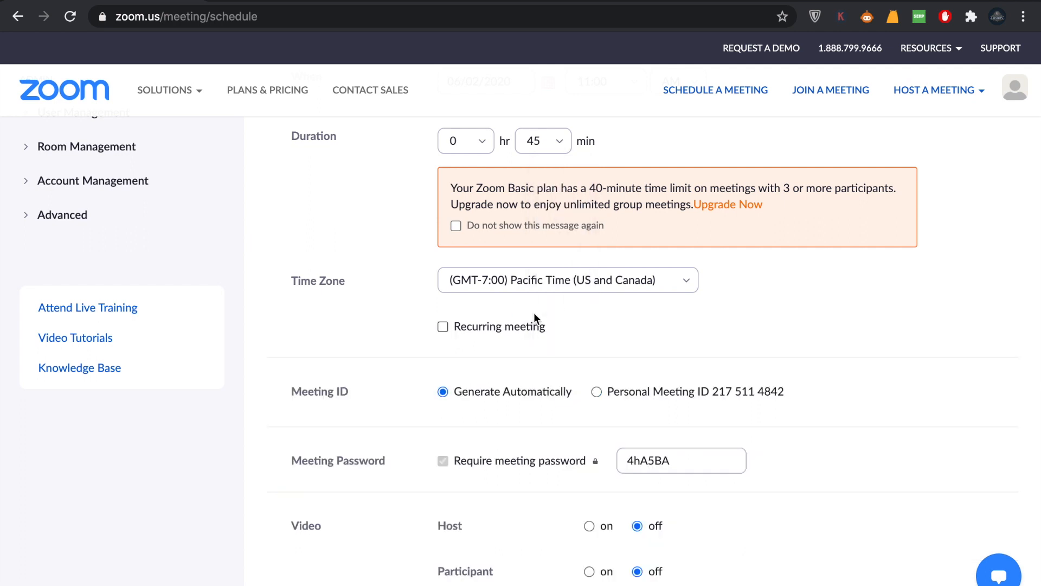
# Use the personal meeting ID for this meeting
pyautogui.scroll(-3)
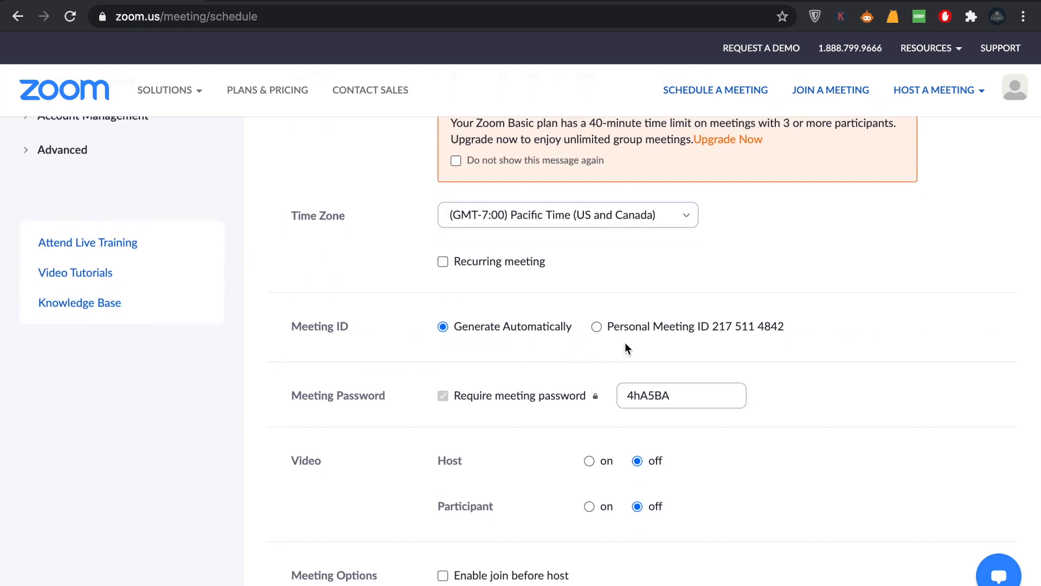
pyautogui.moveTo(568, 339)
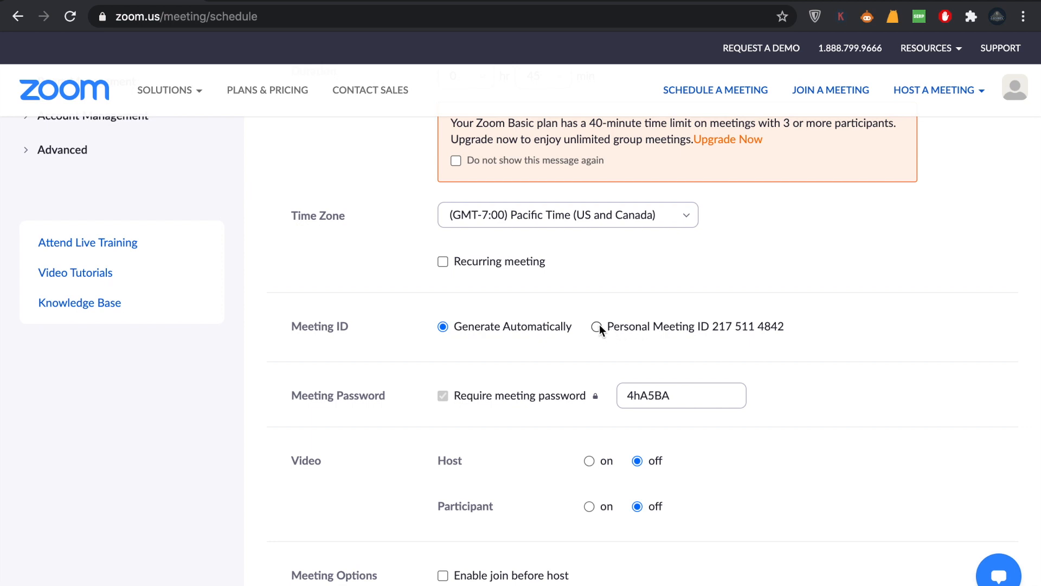
pyautogui.click(597, 327)
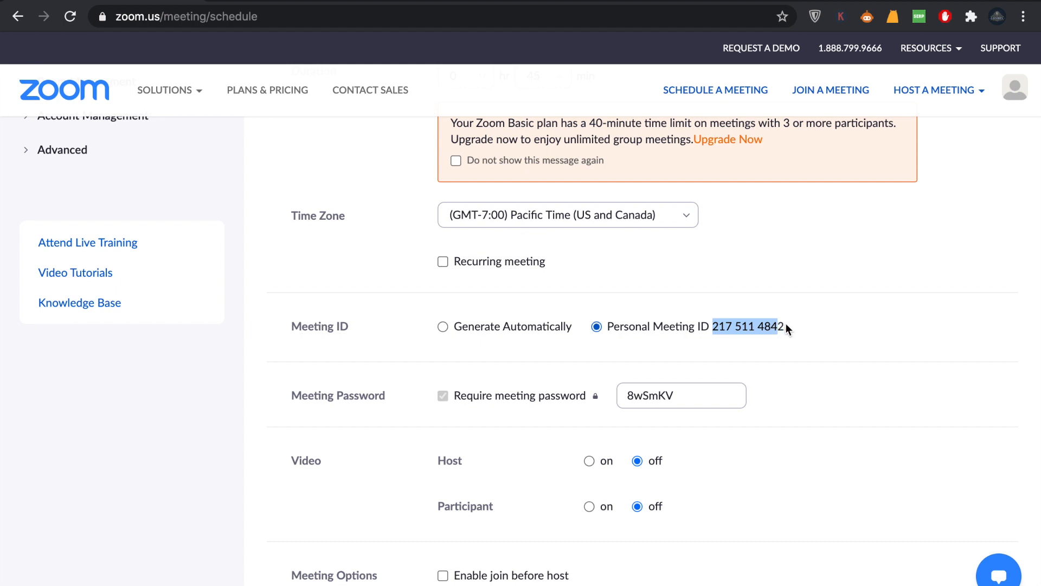
pyautogui.click(682, 394)
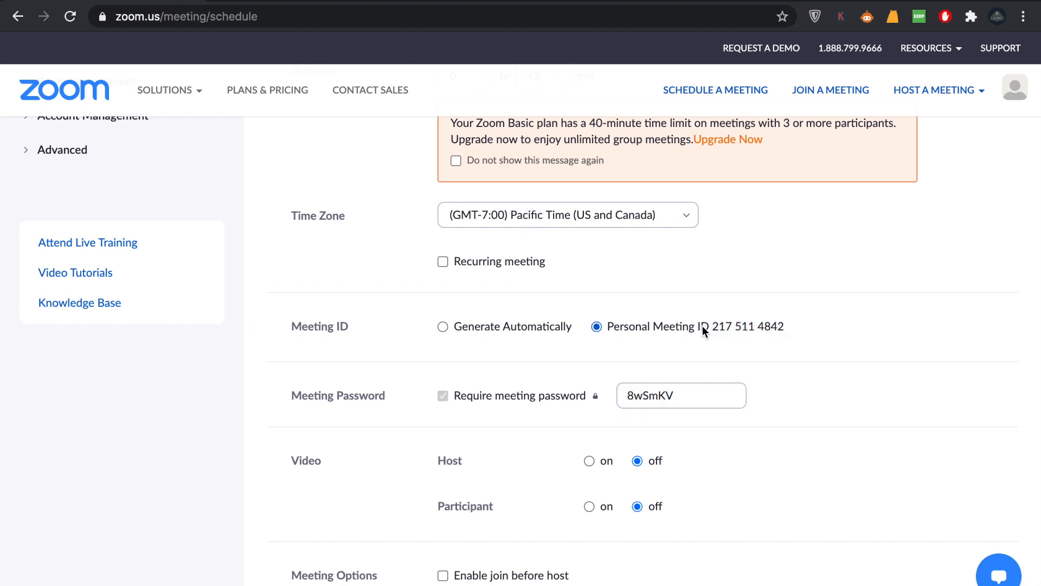
pyautogui.moveTo(677, 381)
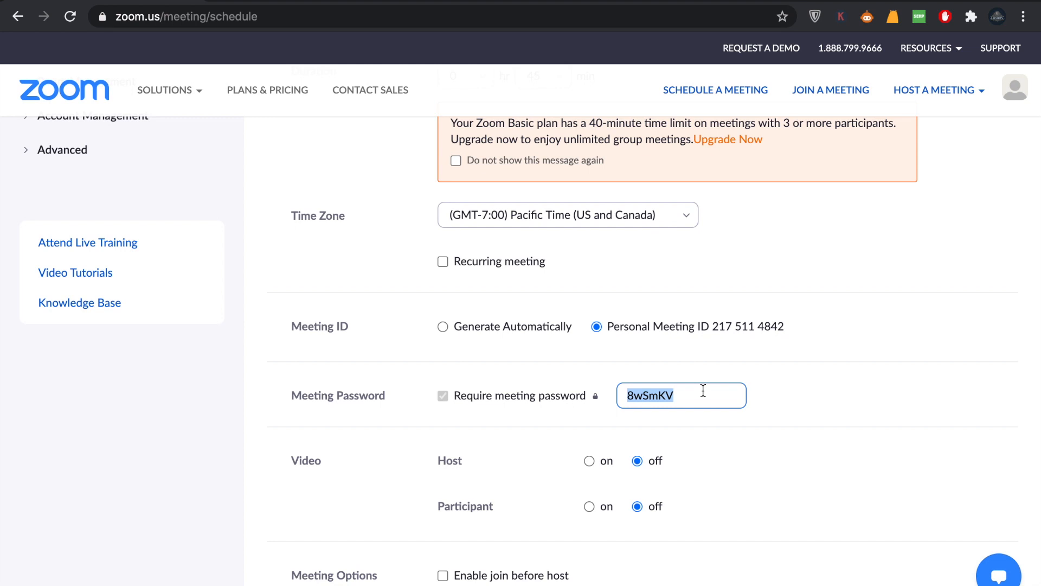
# Enable join before host and mute participants upon entry, keeping the waiting room on
pyautogui.scroll(-3)
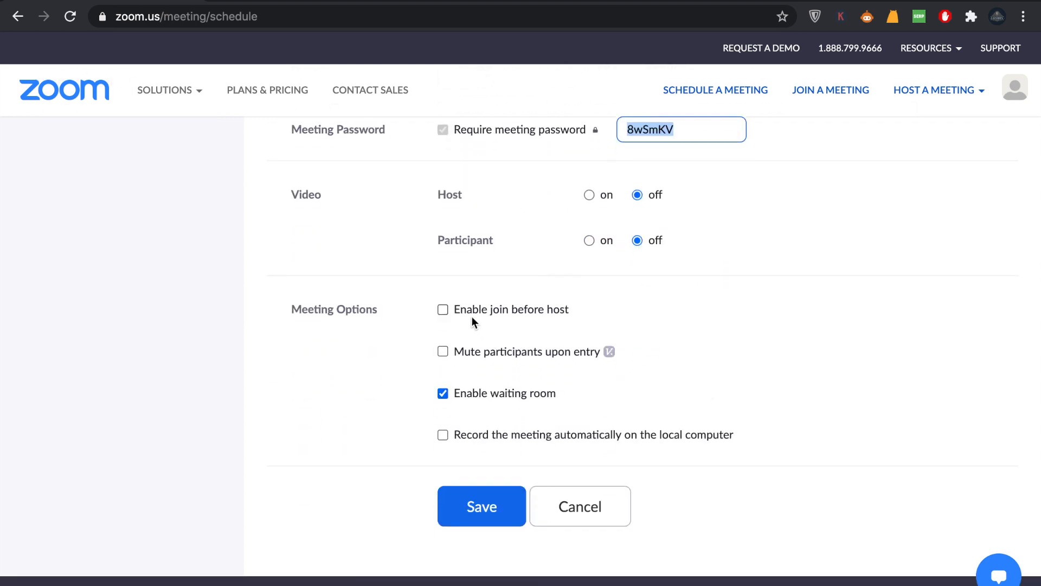
pyautogui.moveTo(461, 334)
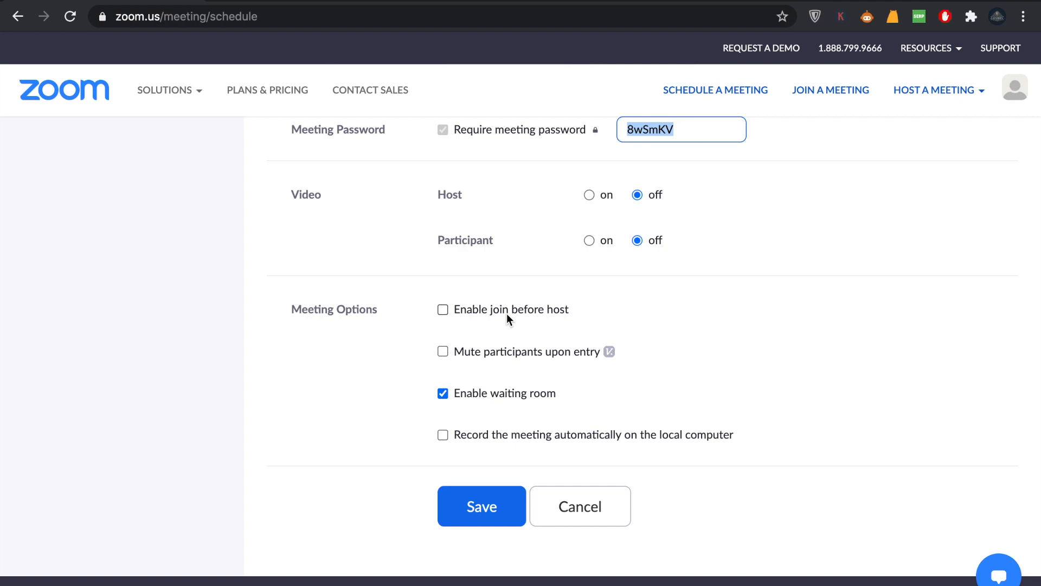
pyautogui.click(443, 309)
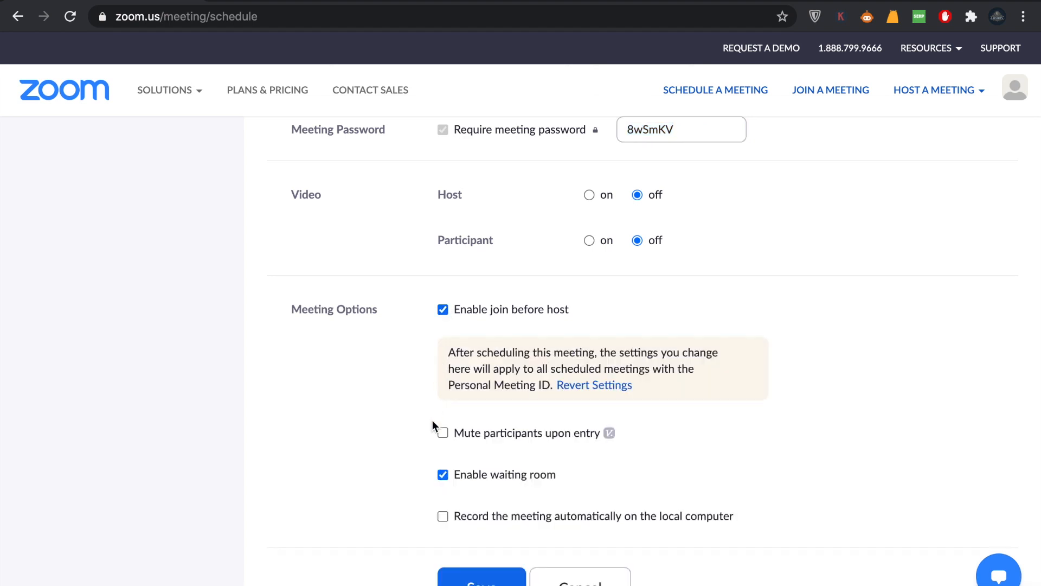
pyautogui.moveTo(441, 437)
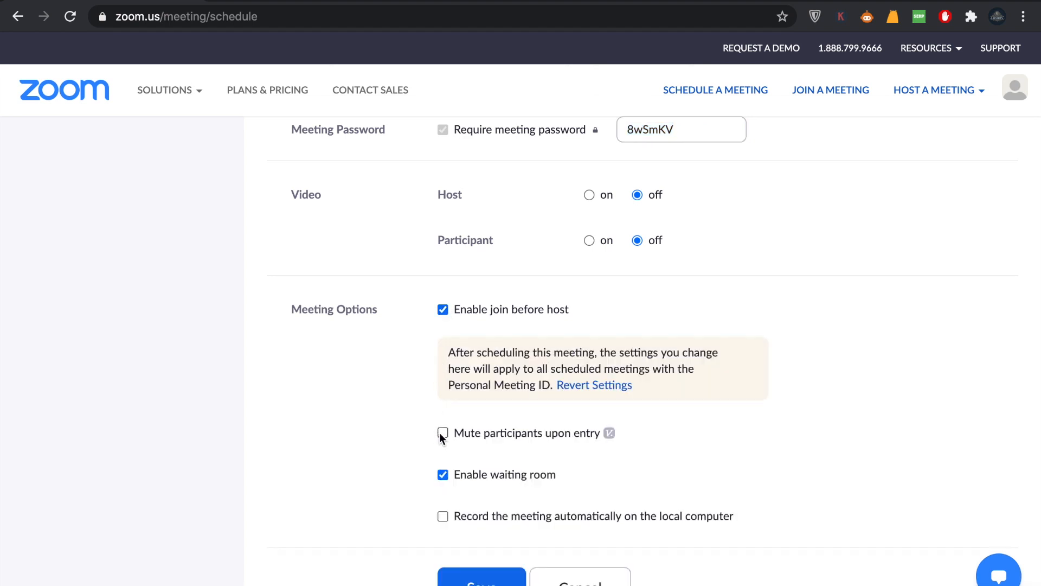
pyautogui.click(443, 433)
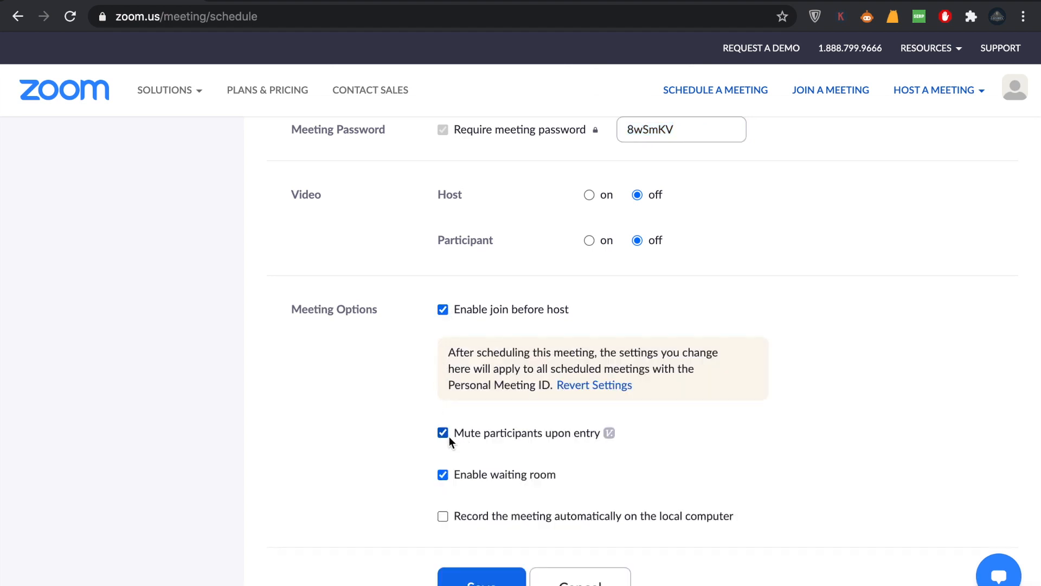
pyautogui.scroll(-3)
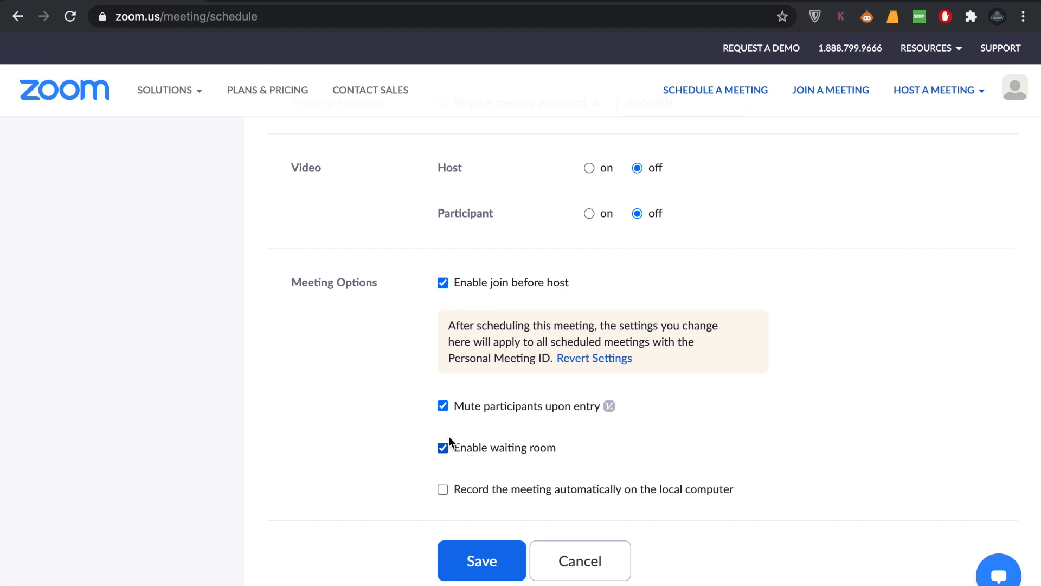
pyautogui.moveTo(455, 537)
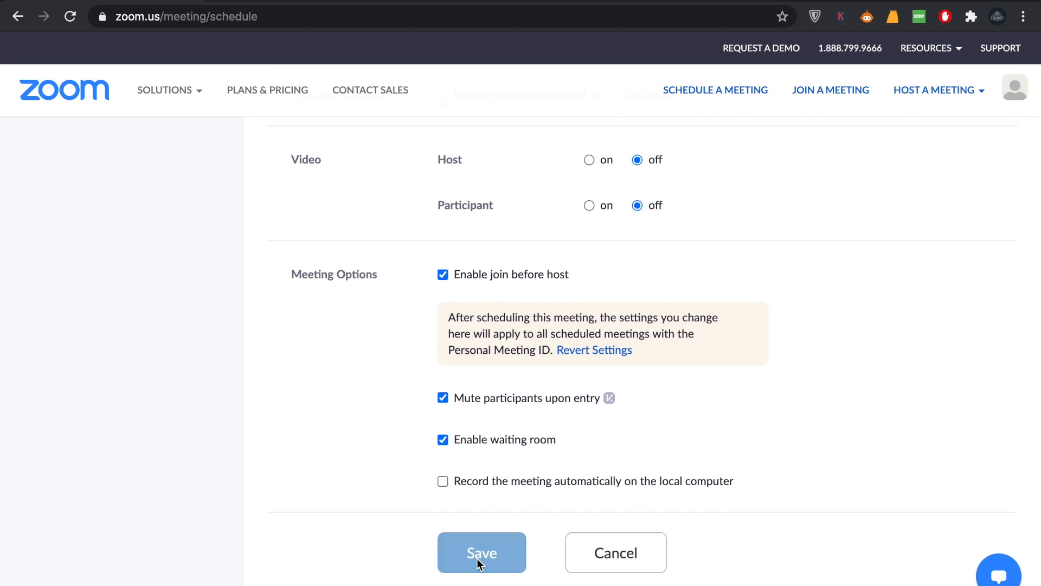
pyautogui.click(481, 552)
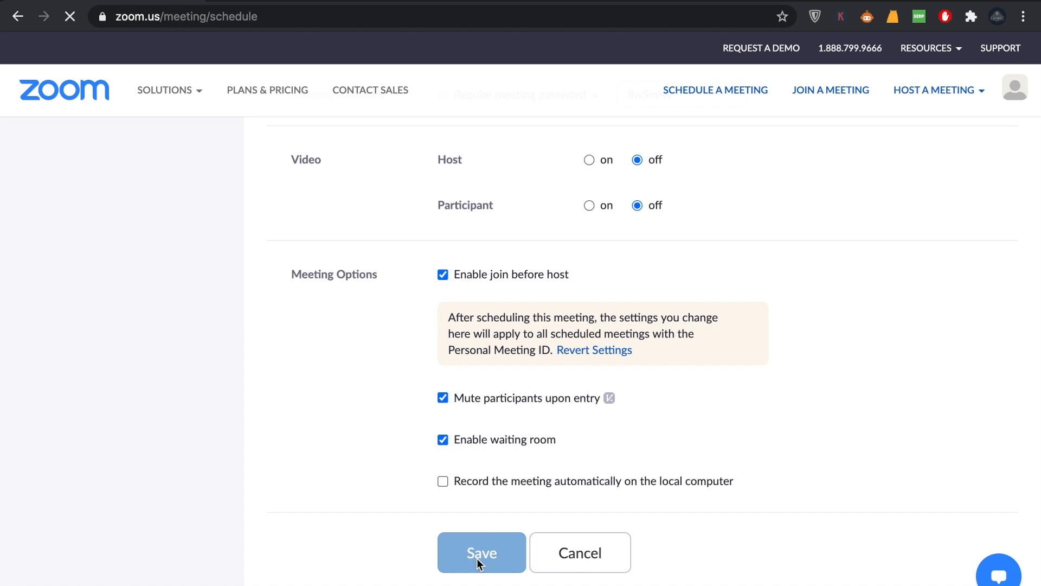
pyautogui.moveTo(517, 406)
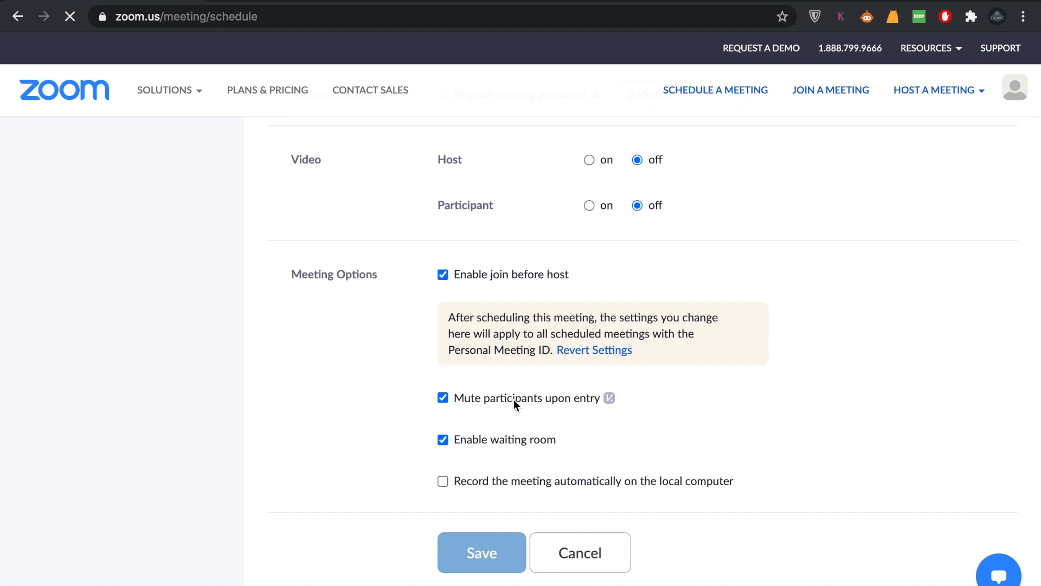
pyautogui.click(481, 552)
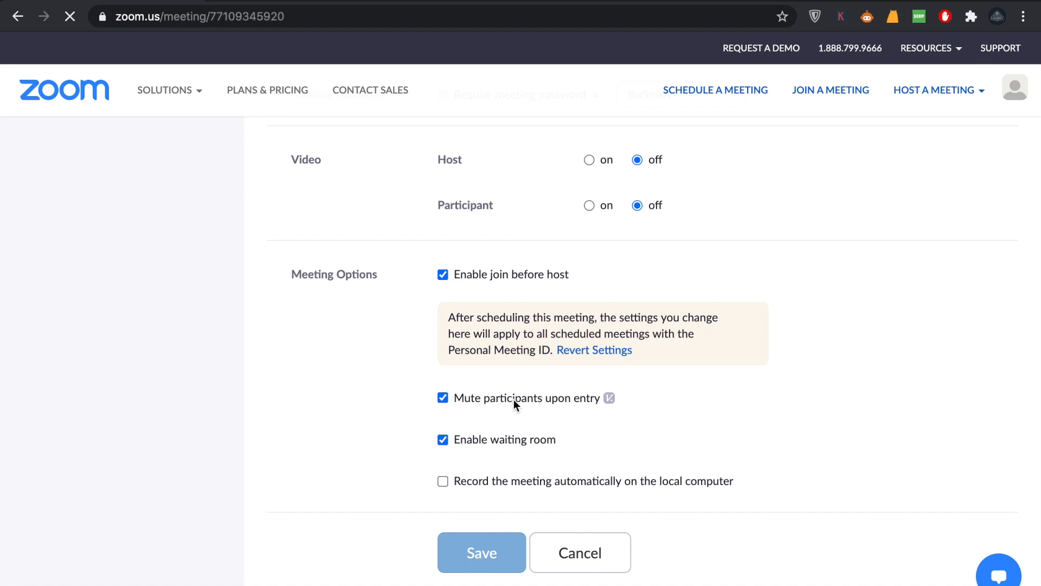
pyautogui.click(481, 552)
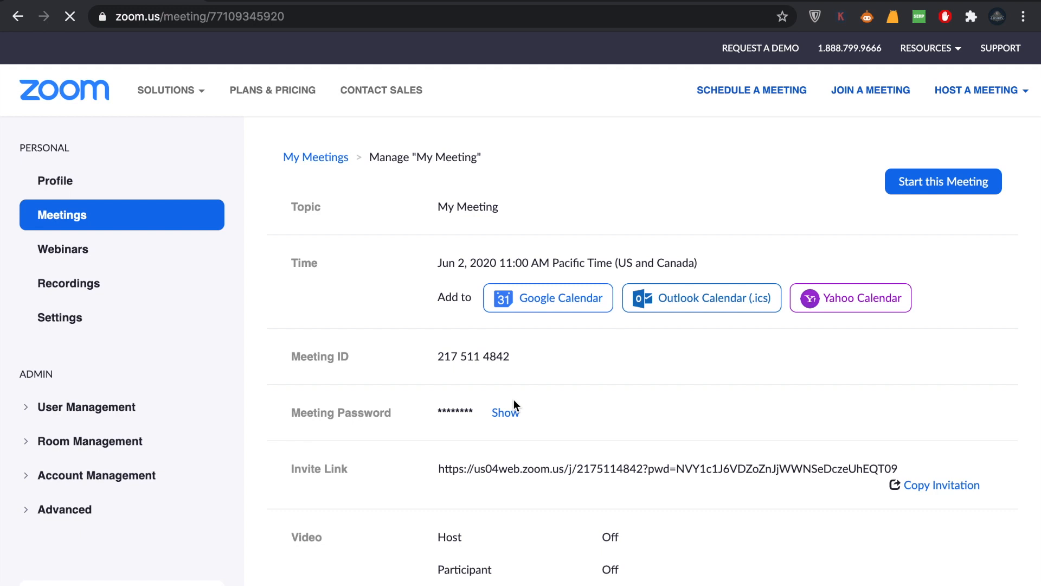
pyautogui.moveTo(523, 362)
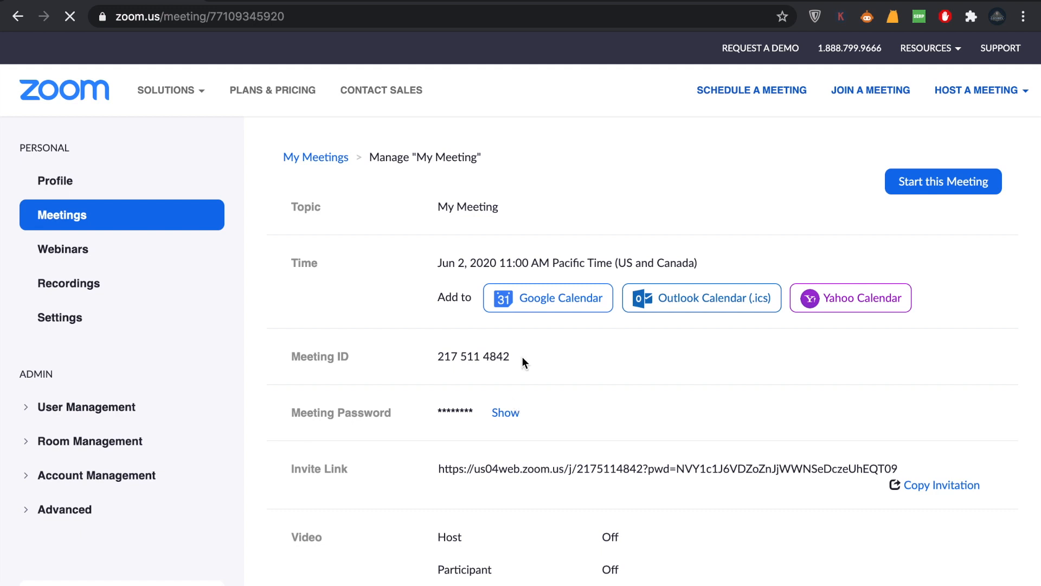
pyautogui.doubleClick(474, 357)
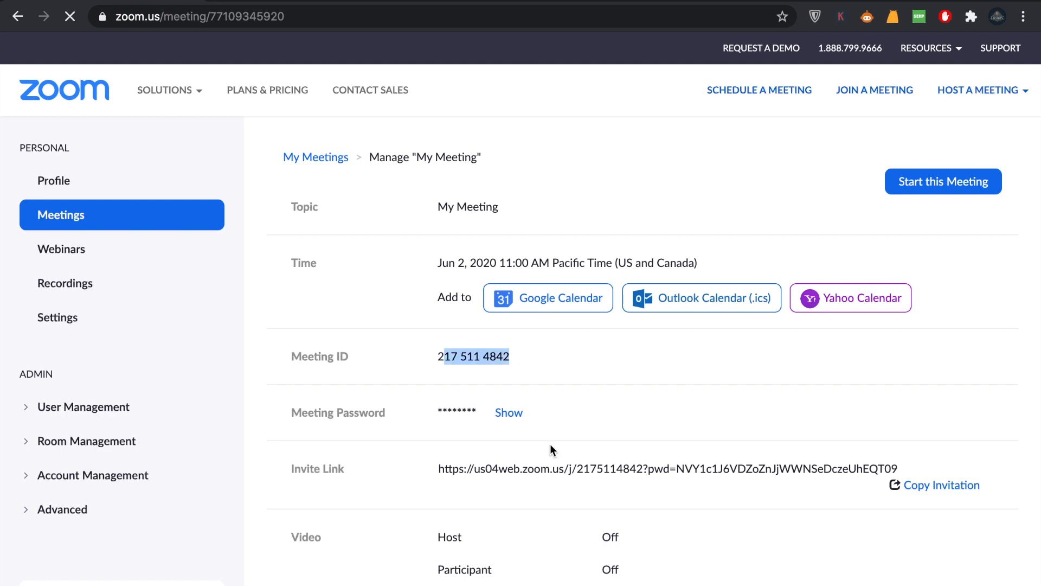
pyautogui.scroll(-3)
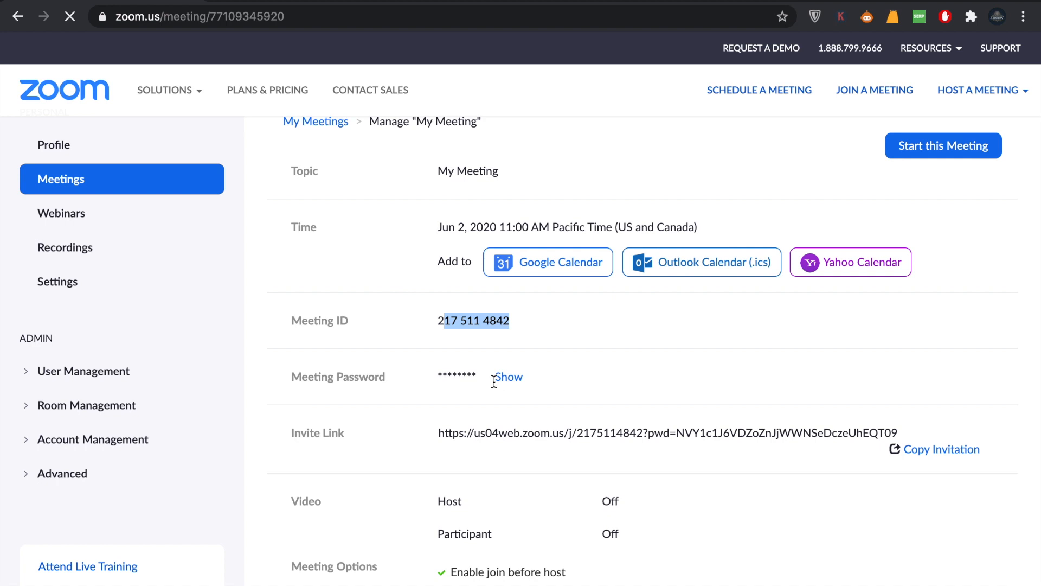
pyautogui.scroll(-3)
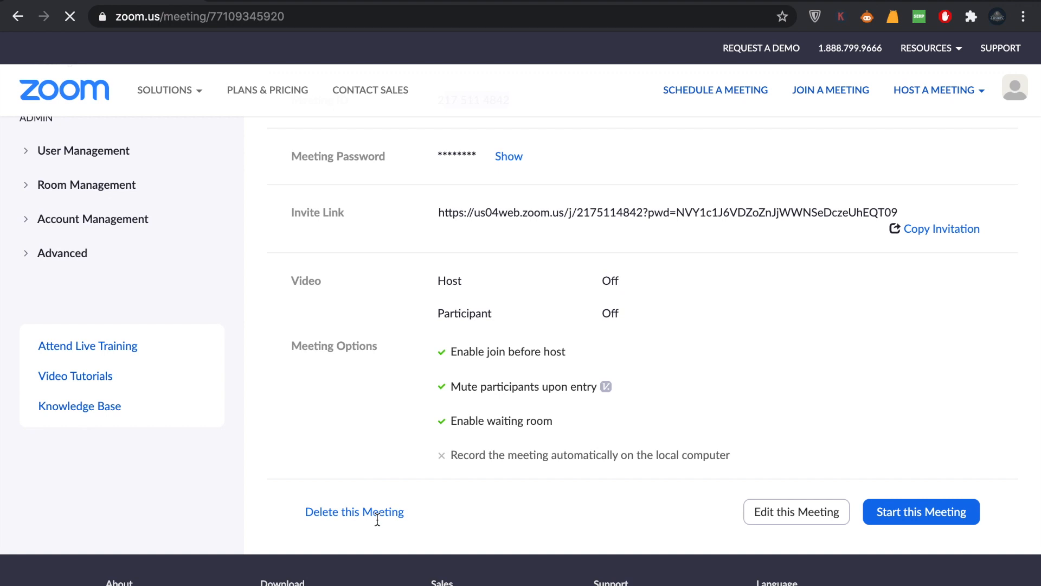
pyautogui.moveTo(722, 493)
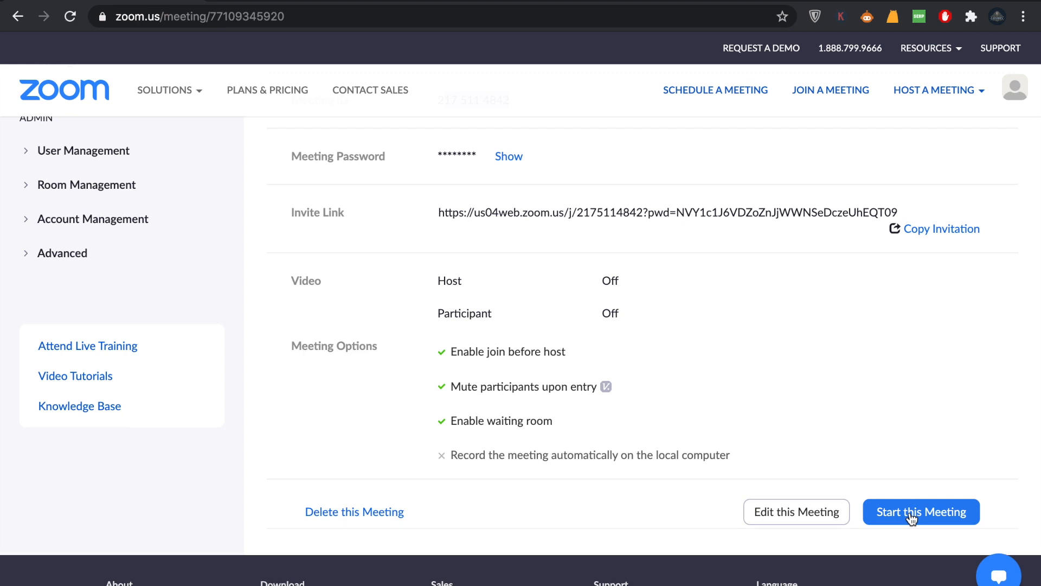
pyautogui.moveTo(794, 520)
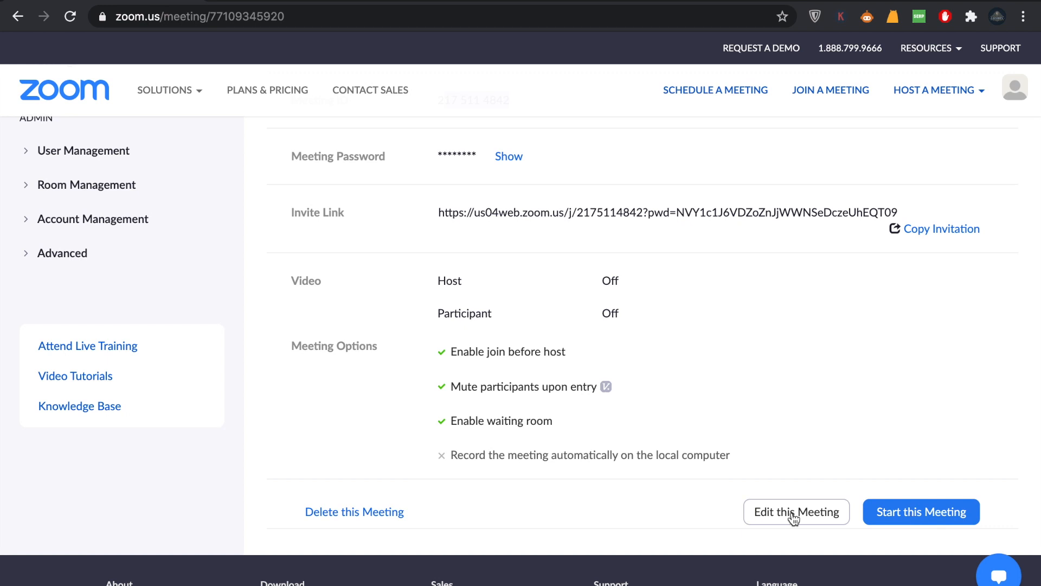
pyautogui.moveTo(353, 512)
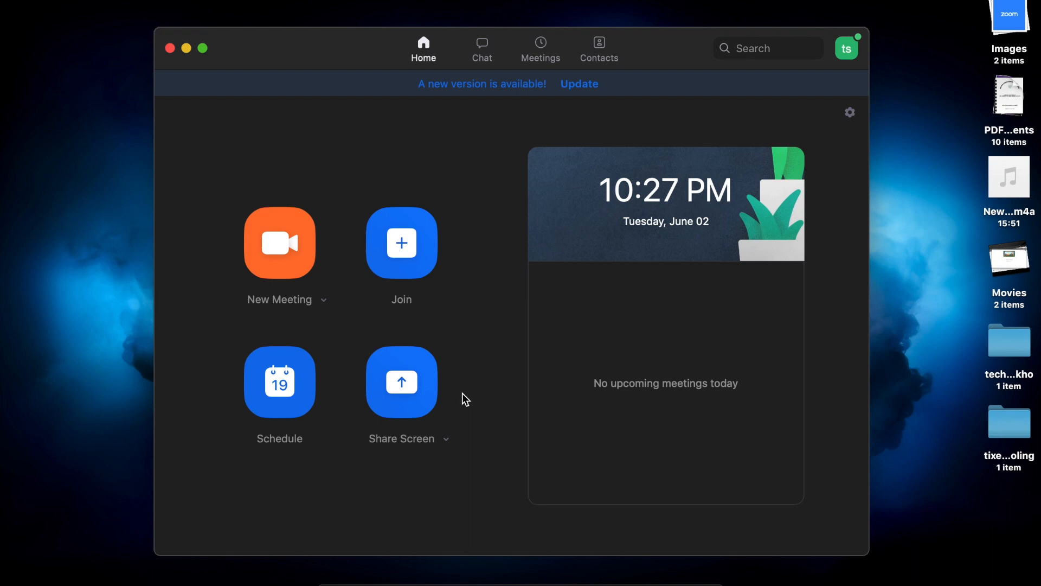
pyautogui.moveTo(454, 251)
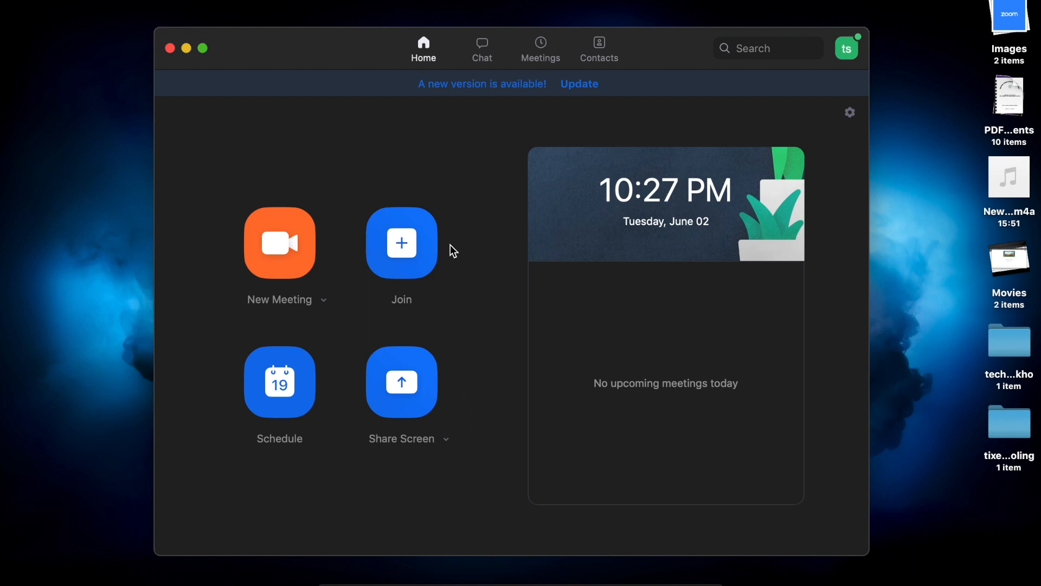
pyautogui.moveTo(484, 282)
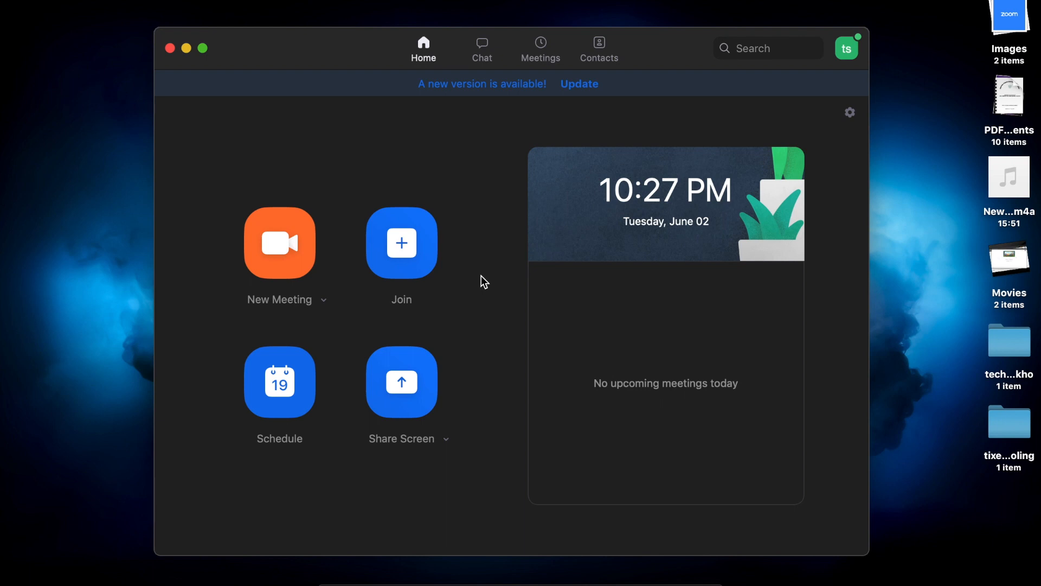
pyautogui.moveTo(401, 279)
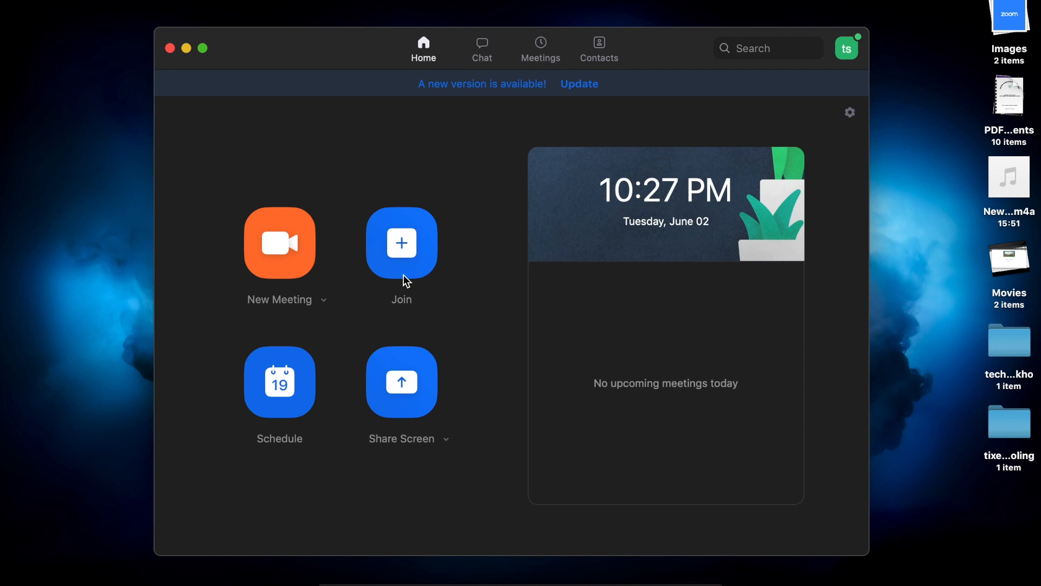
pyautogui.moveTo(401, 243)
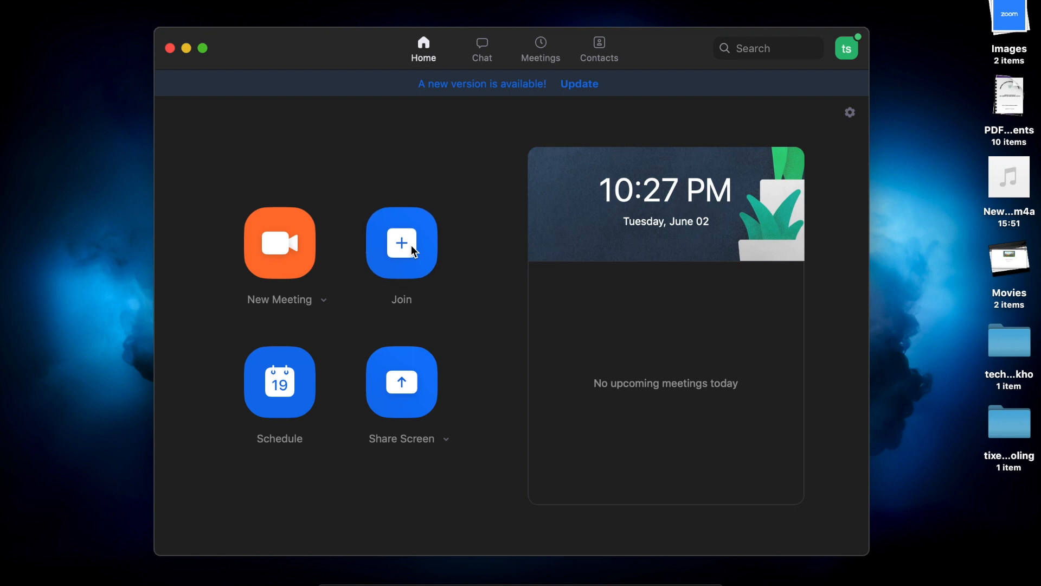
# In the Join Meeting dialog, enter 'jkbkhgkhjvjvj' as the meeting ID
pyautogui.click(401, 242)
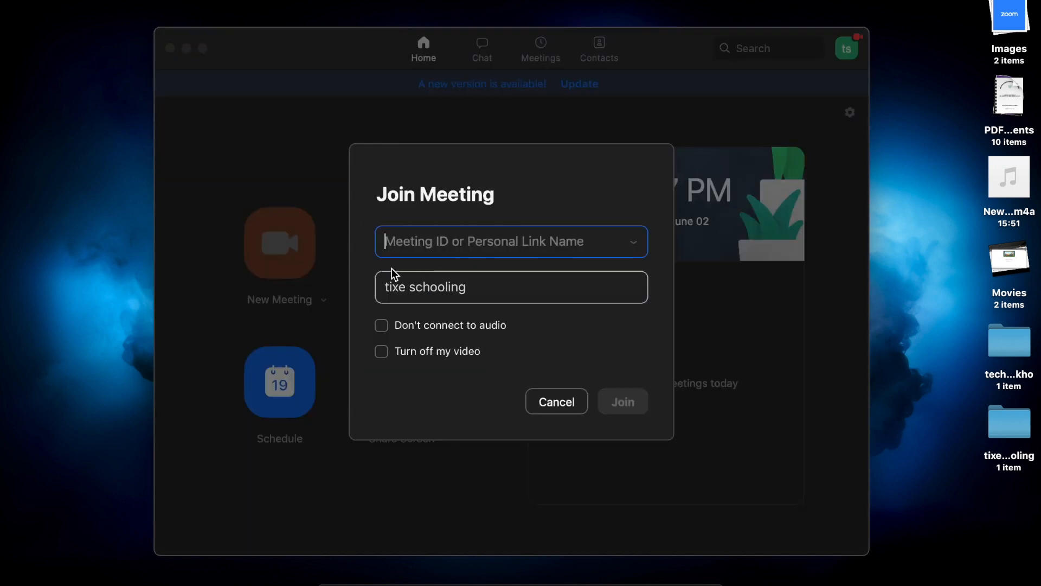
pyautogui.moveTo(596, 241)
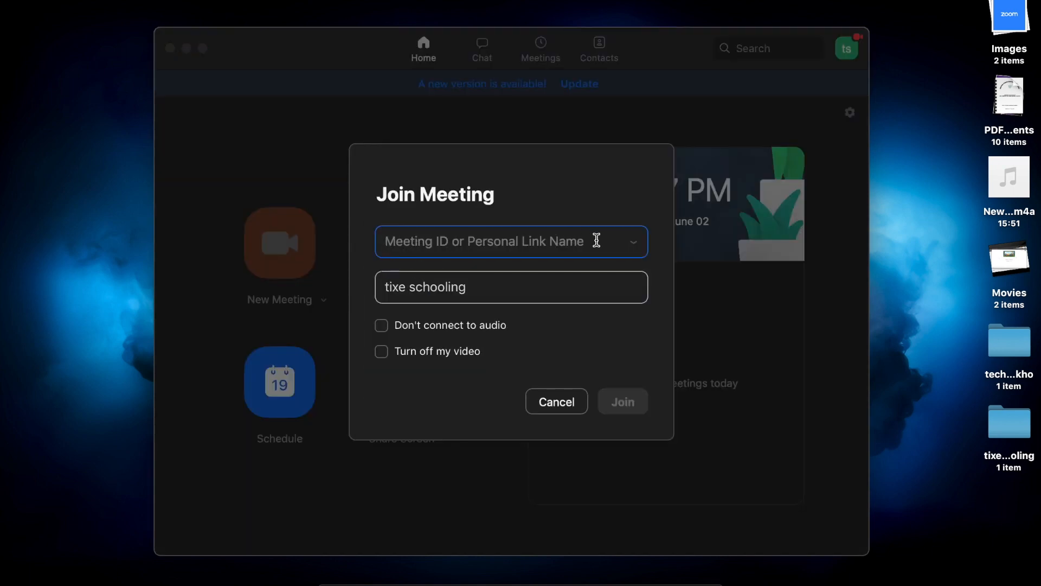
pyautogui.click(511, 241)
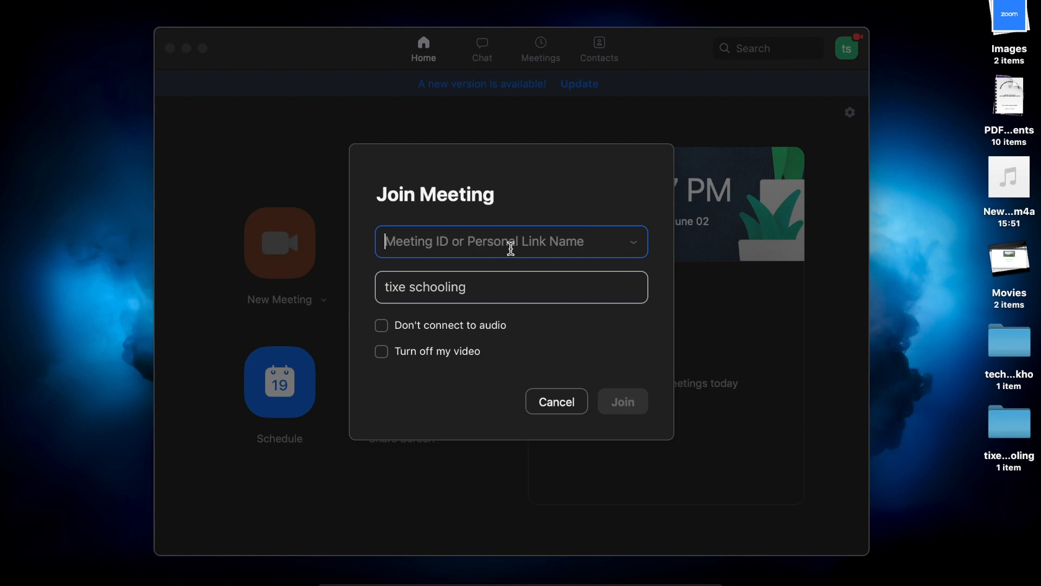
pyautogui.moveTo(457, 244)
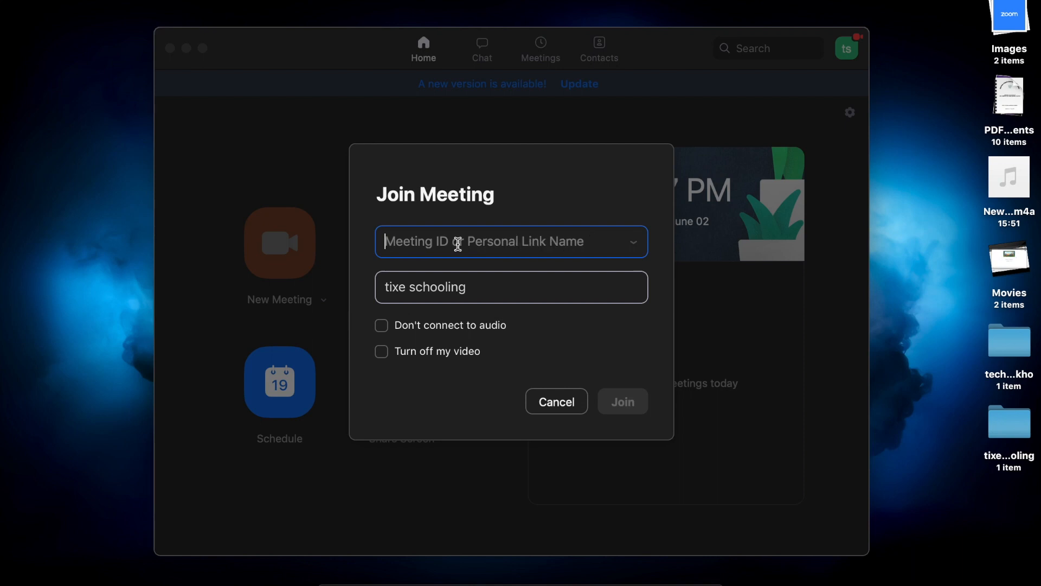
pyautogui.write('jkbkhgkhjvjvj')
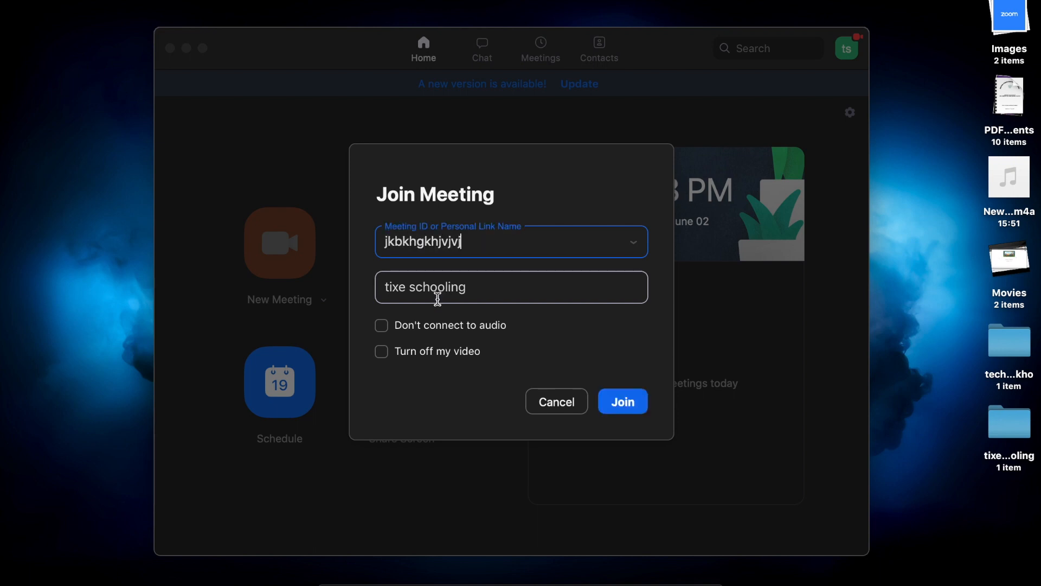
pyautogui.moveTo(623, 402)
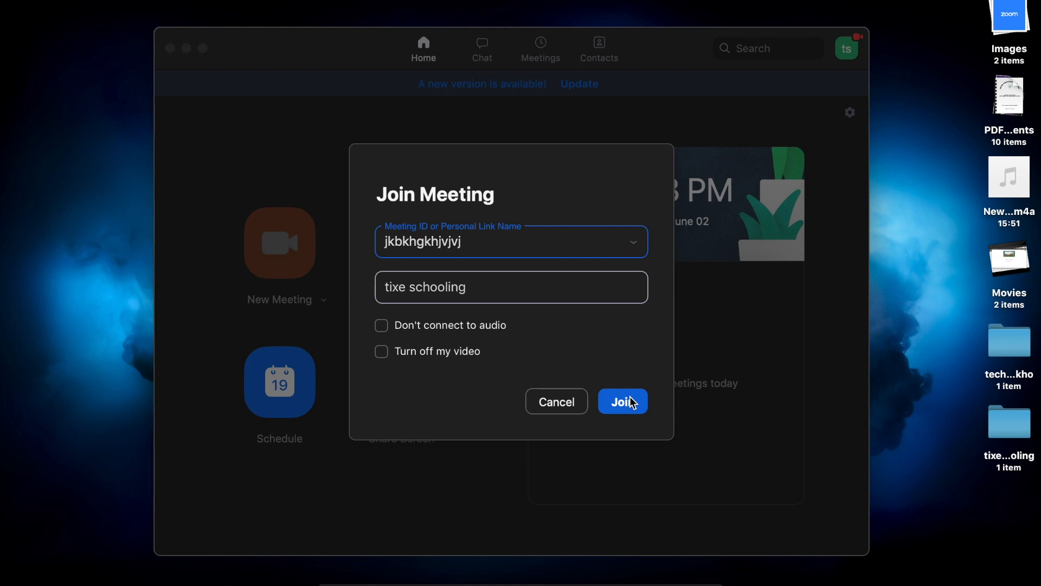
pyautogui.moveTo(712, 314)
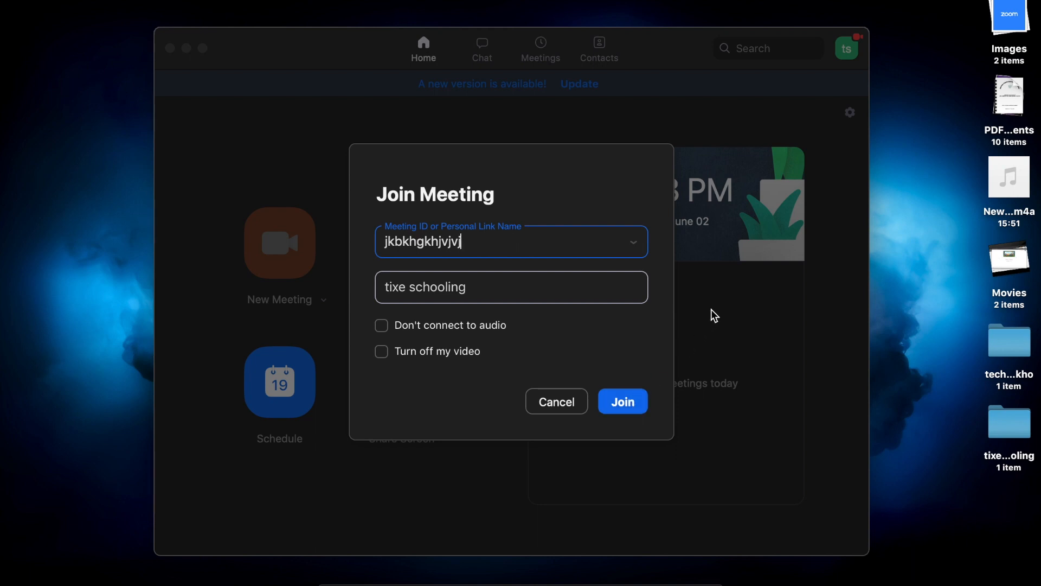